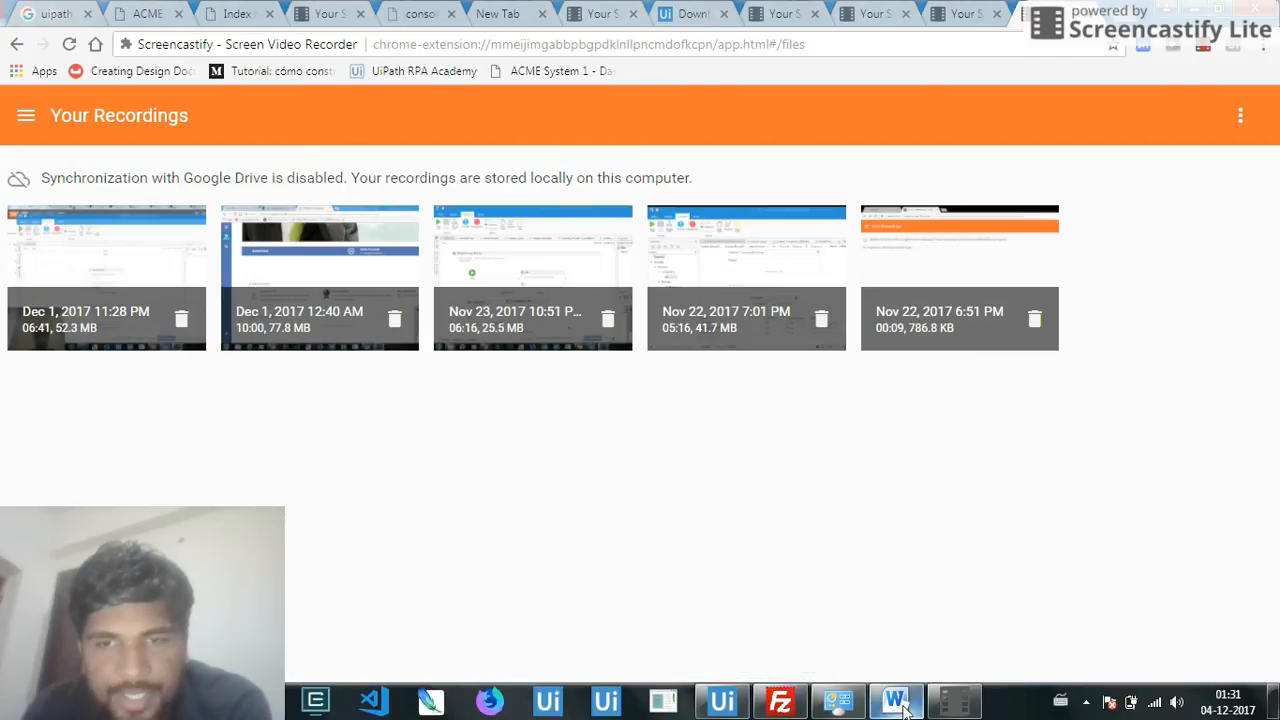
Switch from the Screencastify recordings page to the Word document with the workflow steps.
click(896, 701)
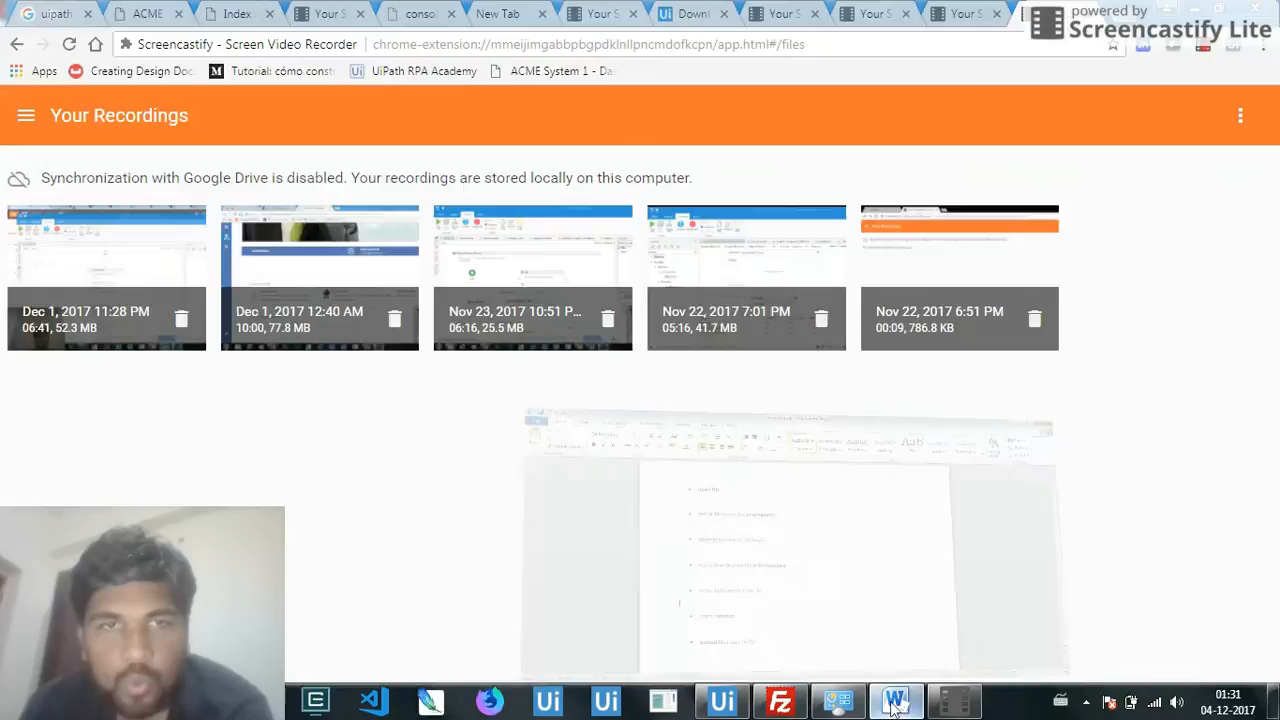
click(895, 700)
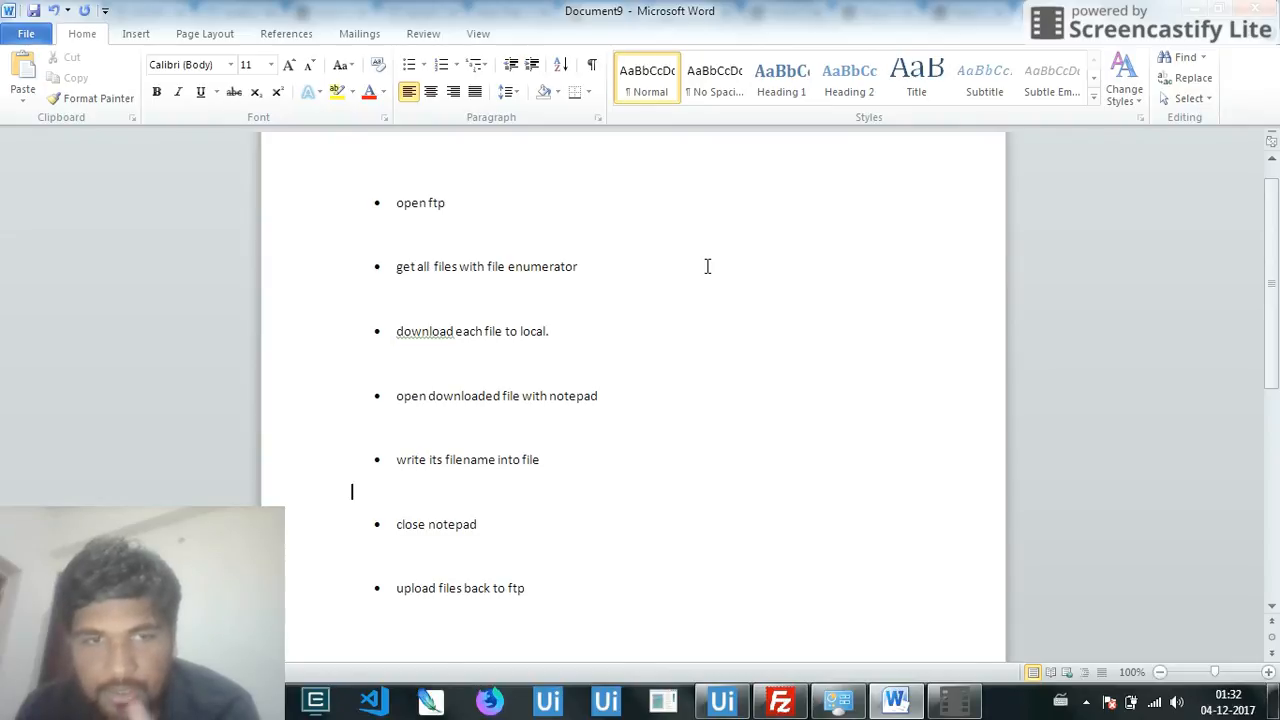
scroll(down, 3)
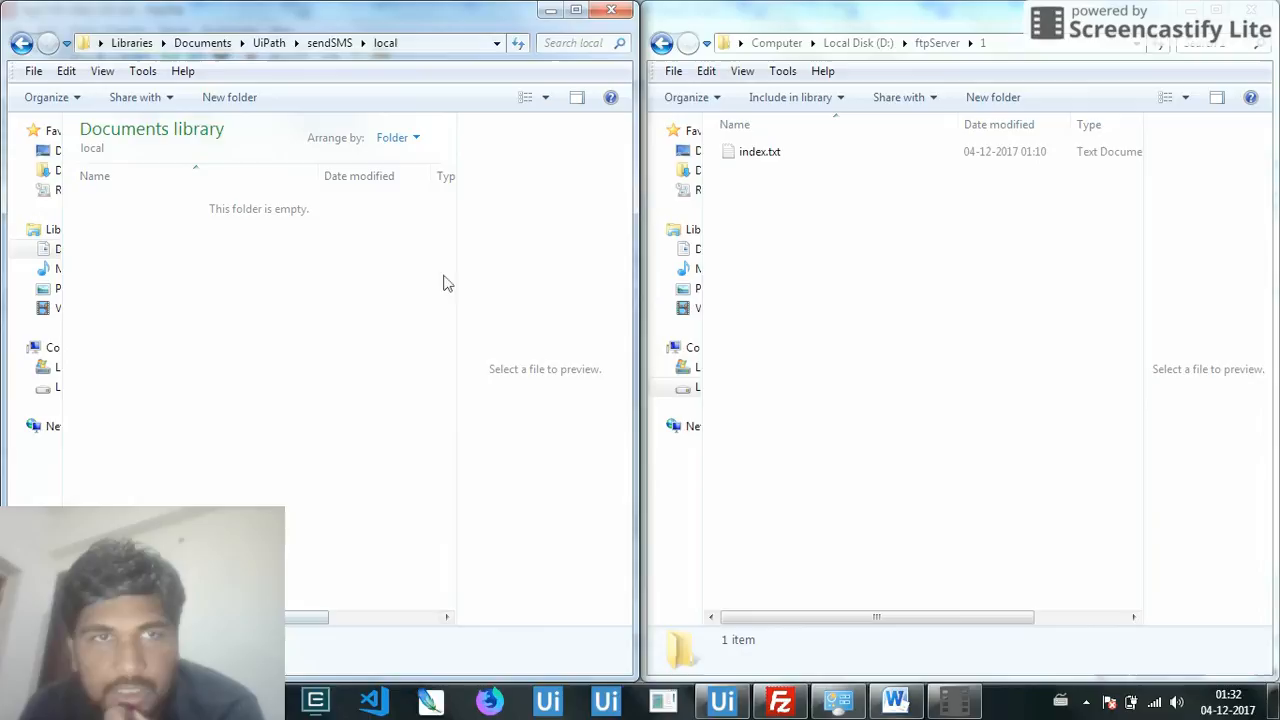
Copy index.txt into 14 duplicates in ftpServer\1, then return to UiPath Studio.
click(760, 151)
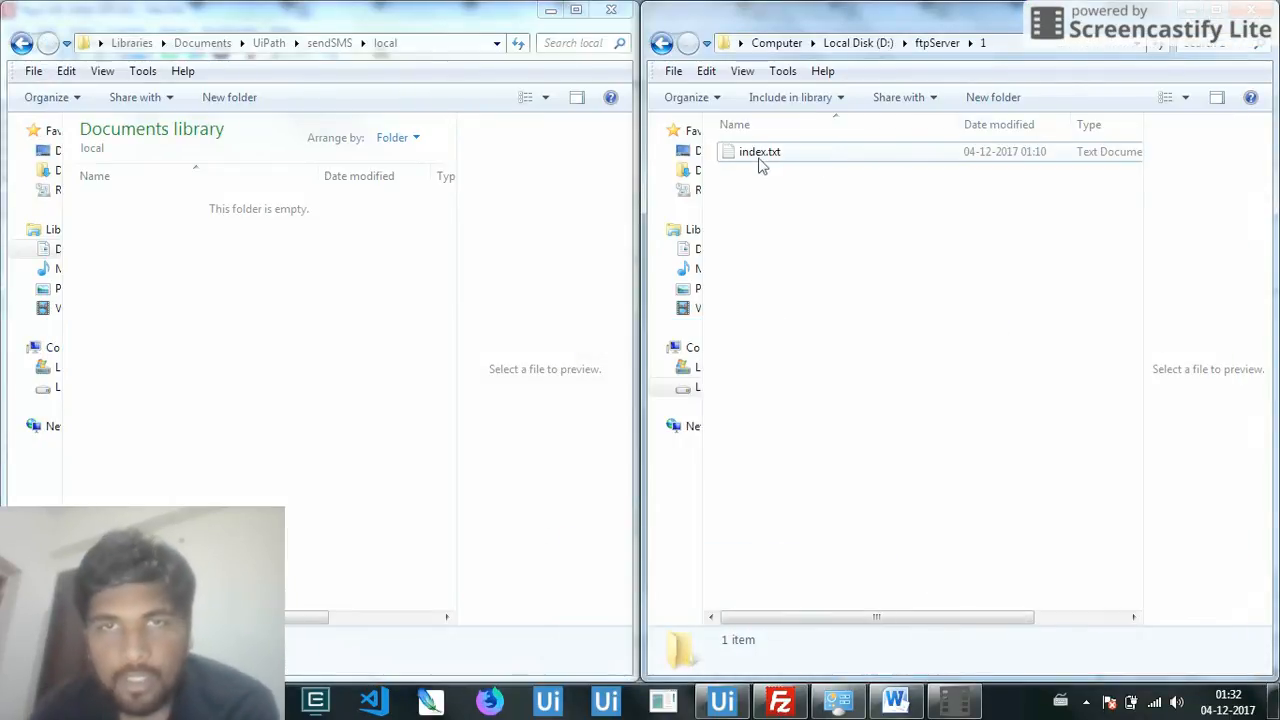
double_click(759, 151)
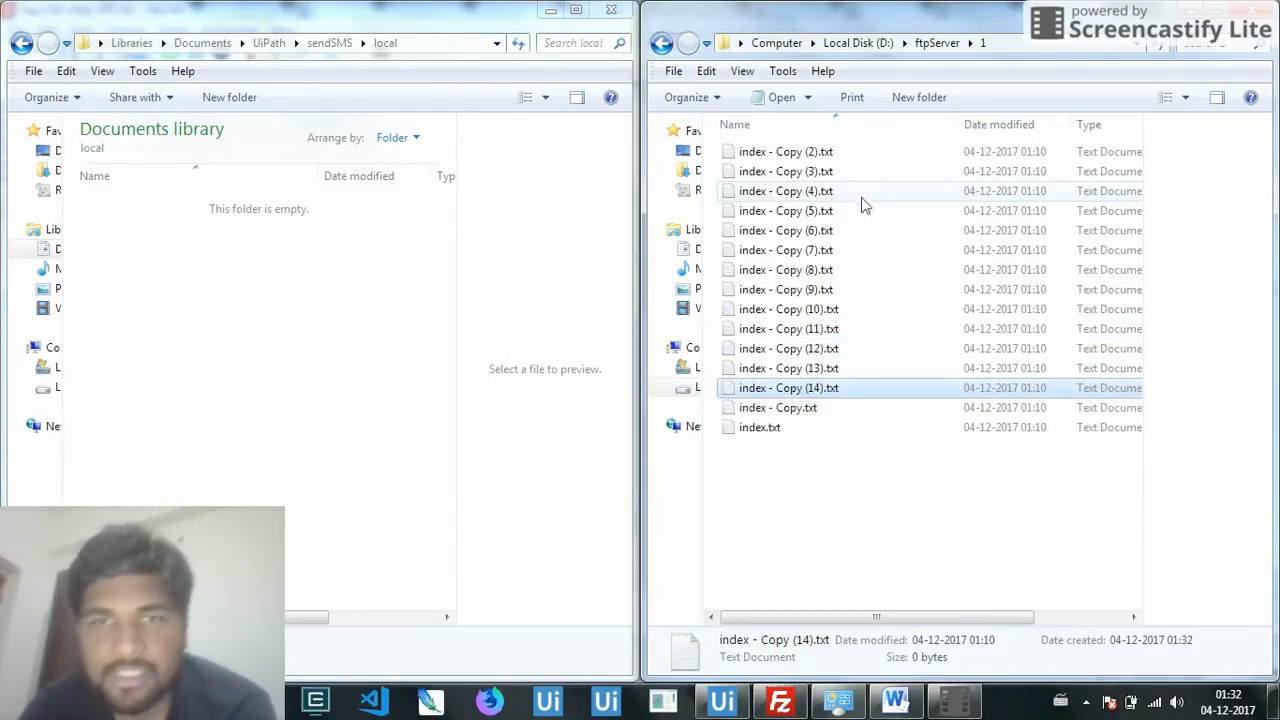
click(825, 482)
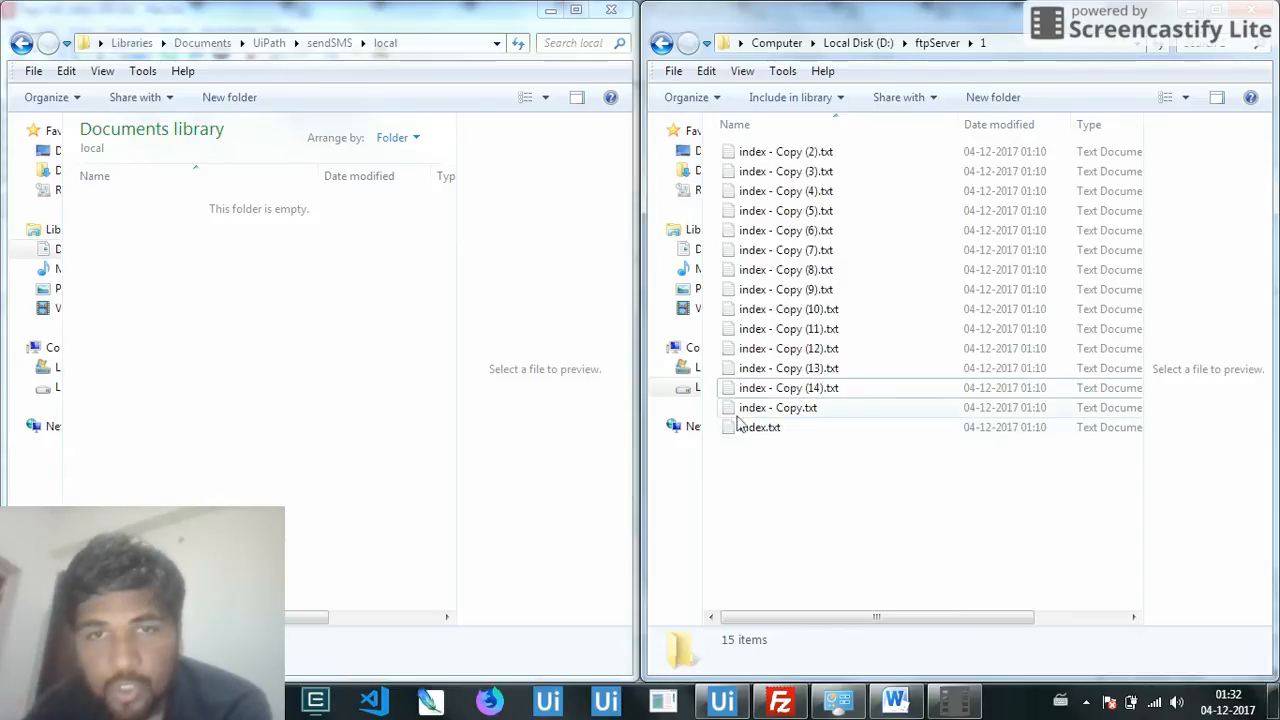
click(759, 427)
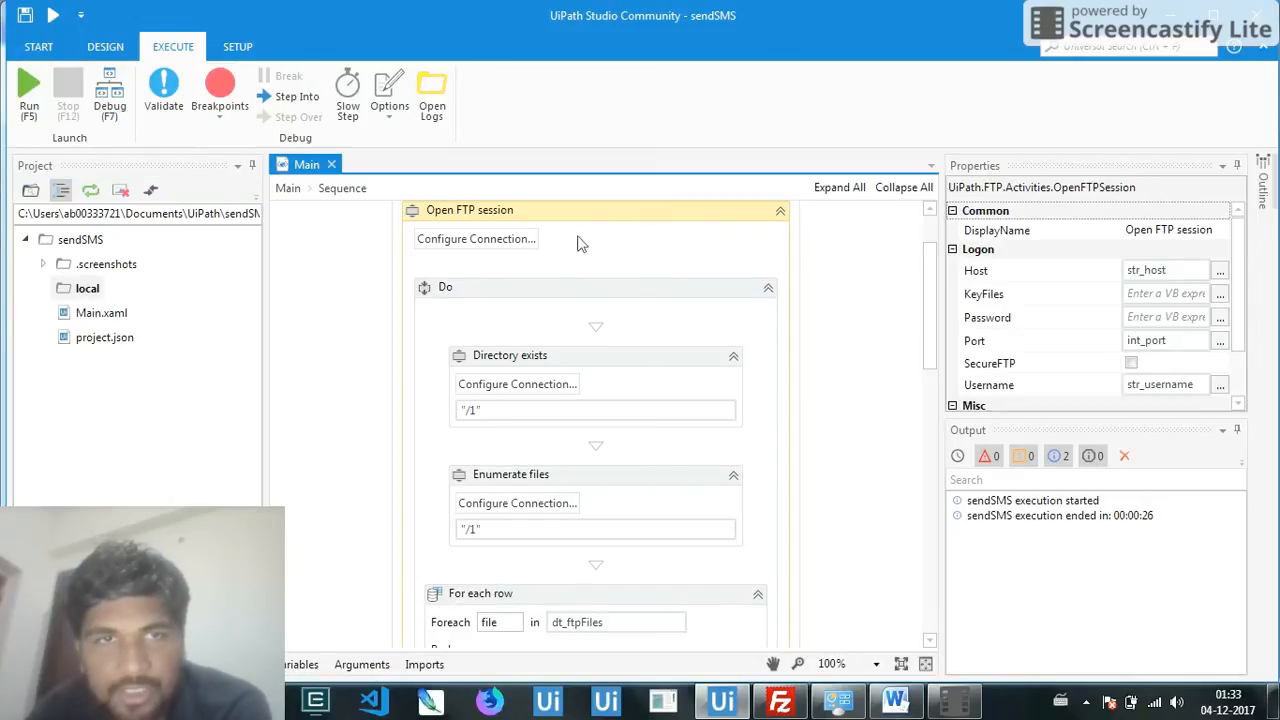
mouse_move(560, 258)
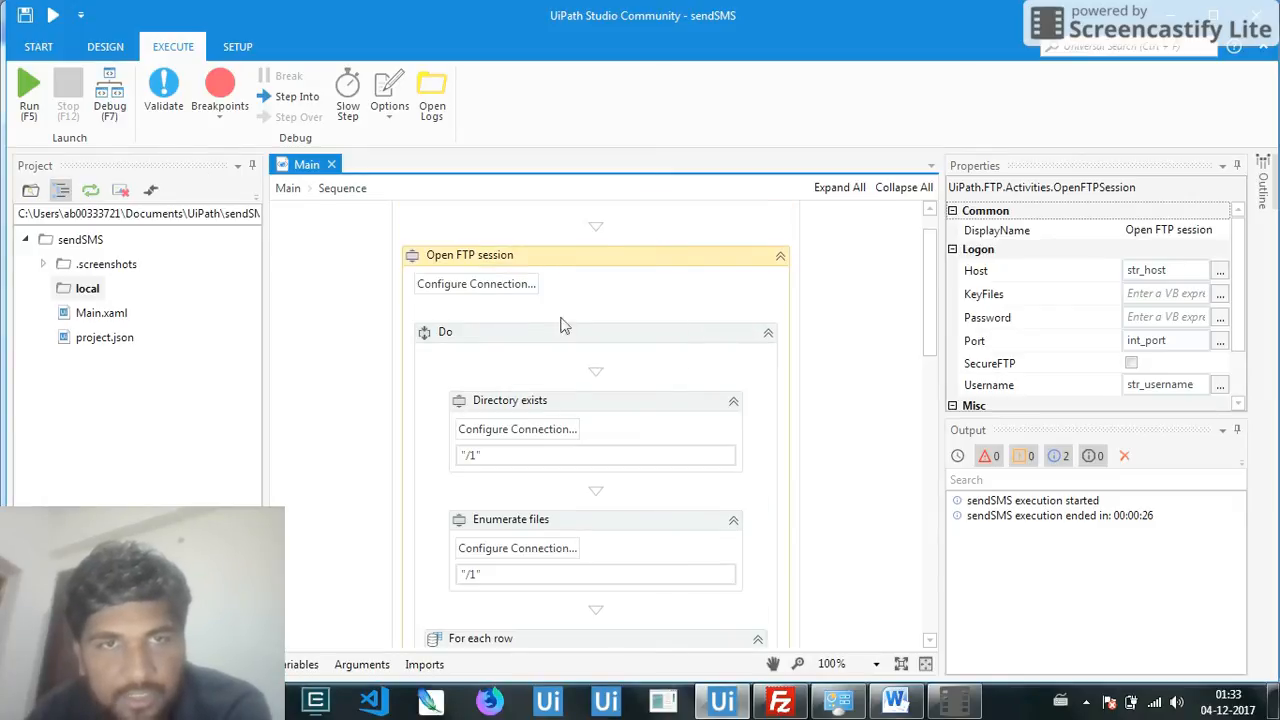
scroll(down, 3)
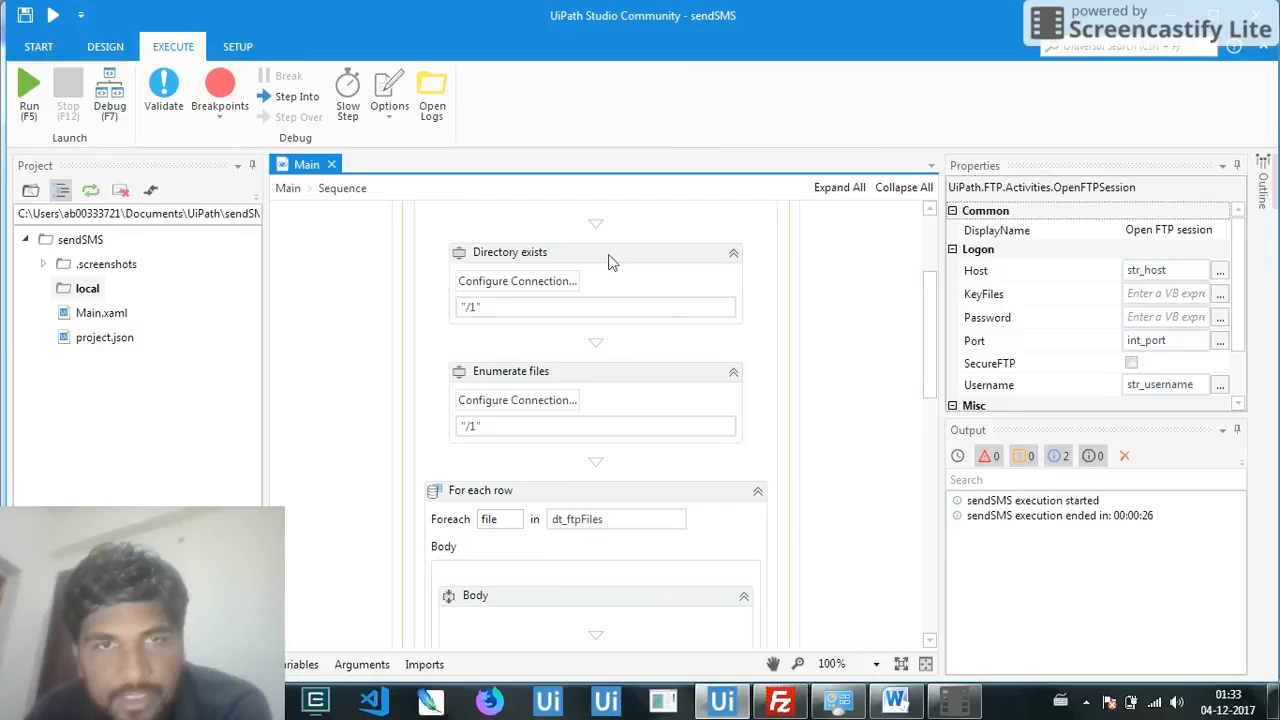
click(595, 252)
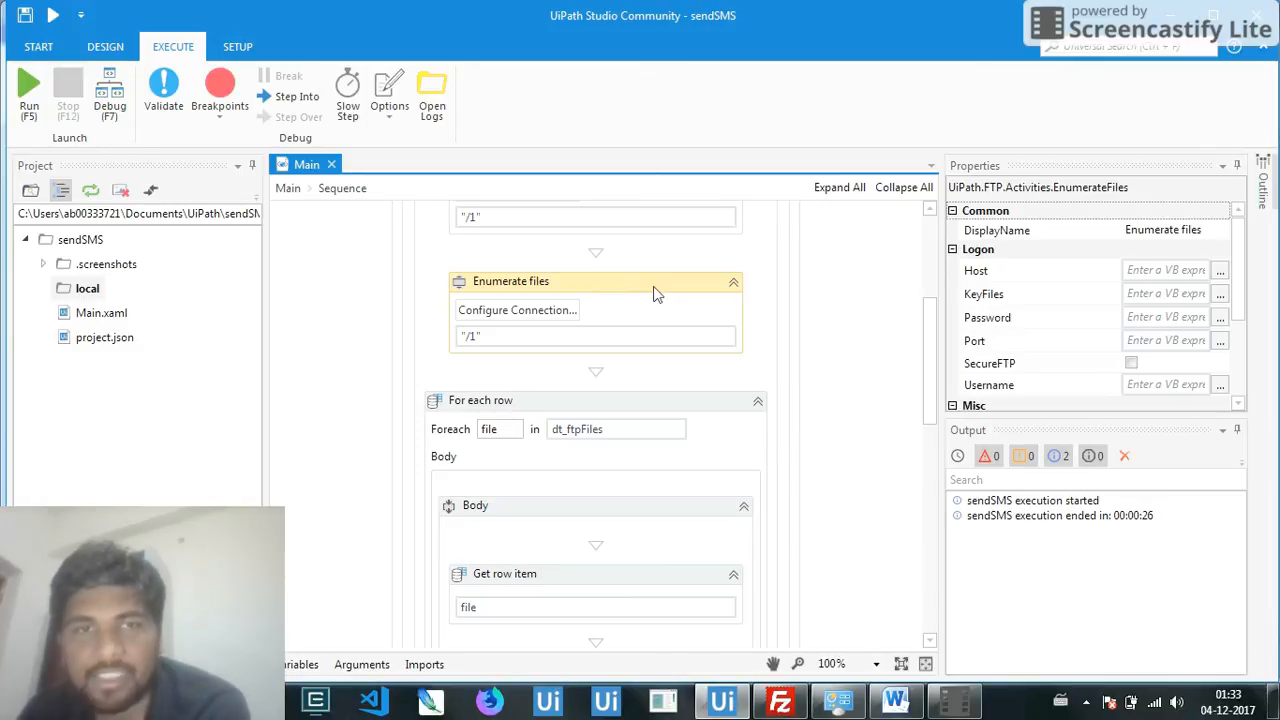
mouse_move(653, 320)
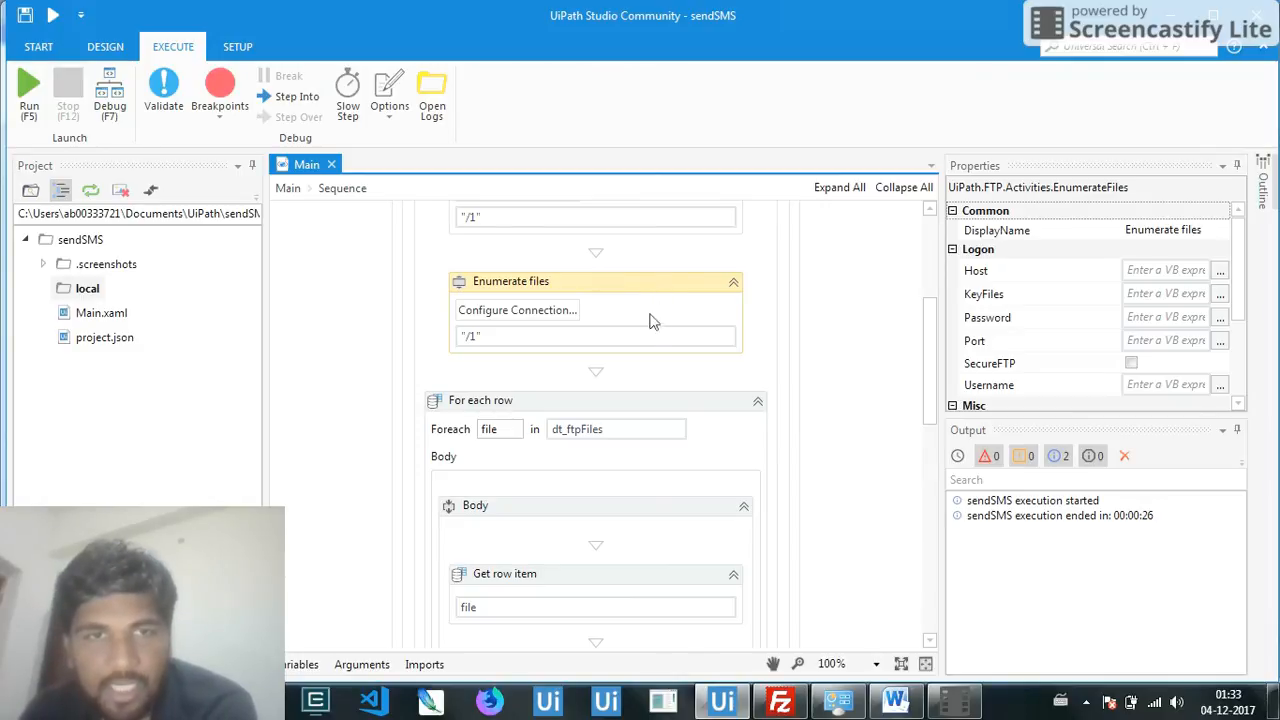
scroll(down, 3)
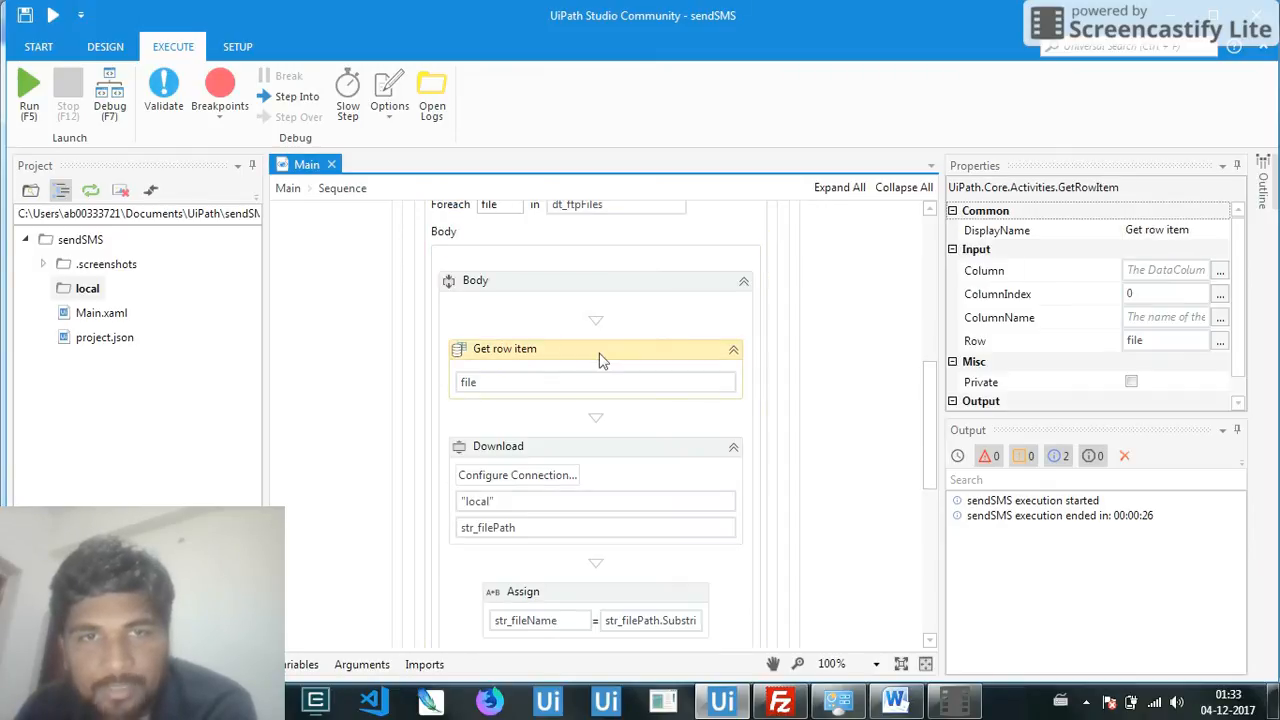
mouse_move(963, 287)
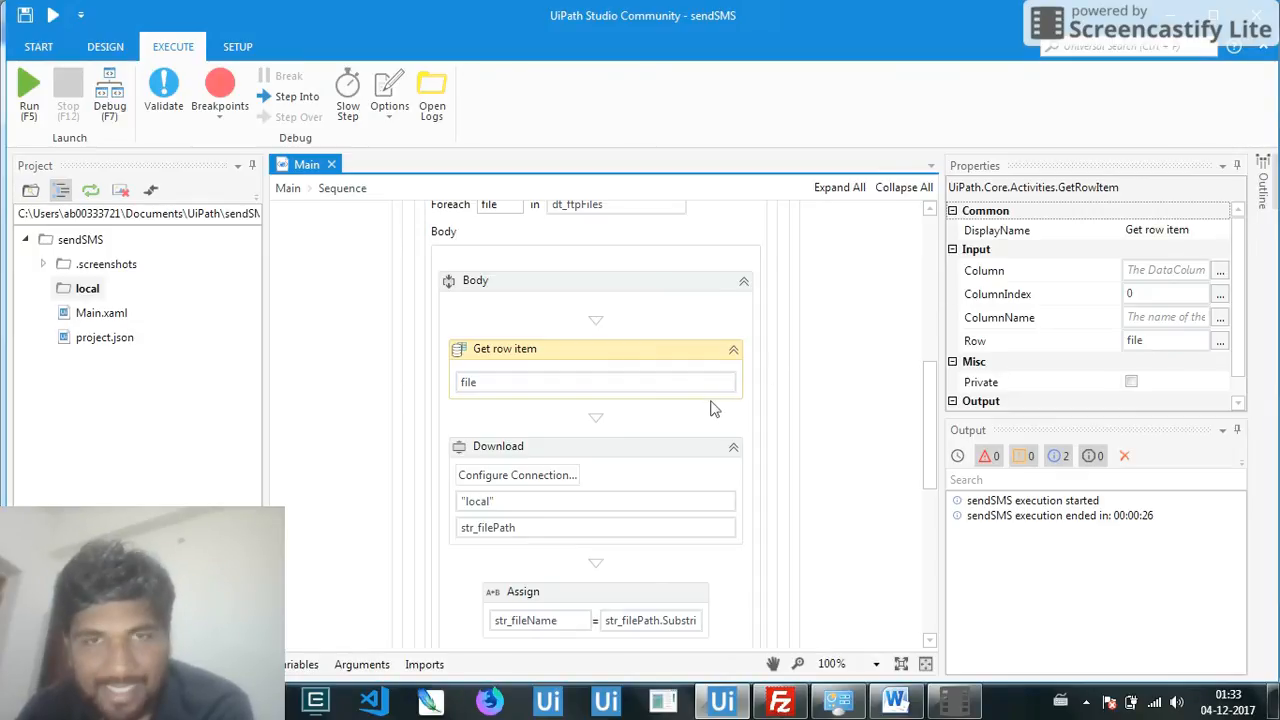
Scroll past Get row item, Download and Assign to the Open application 'notepad' activity.
scroll(down, 3)
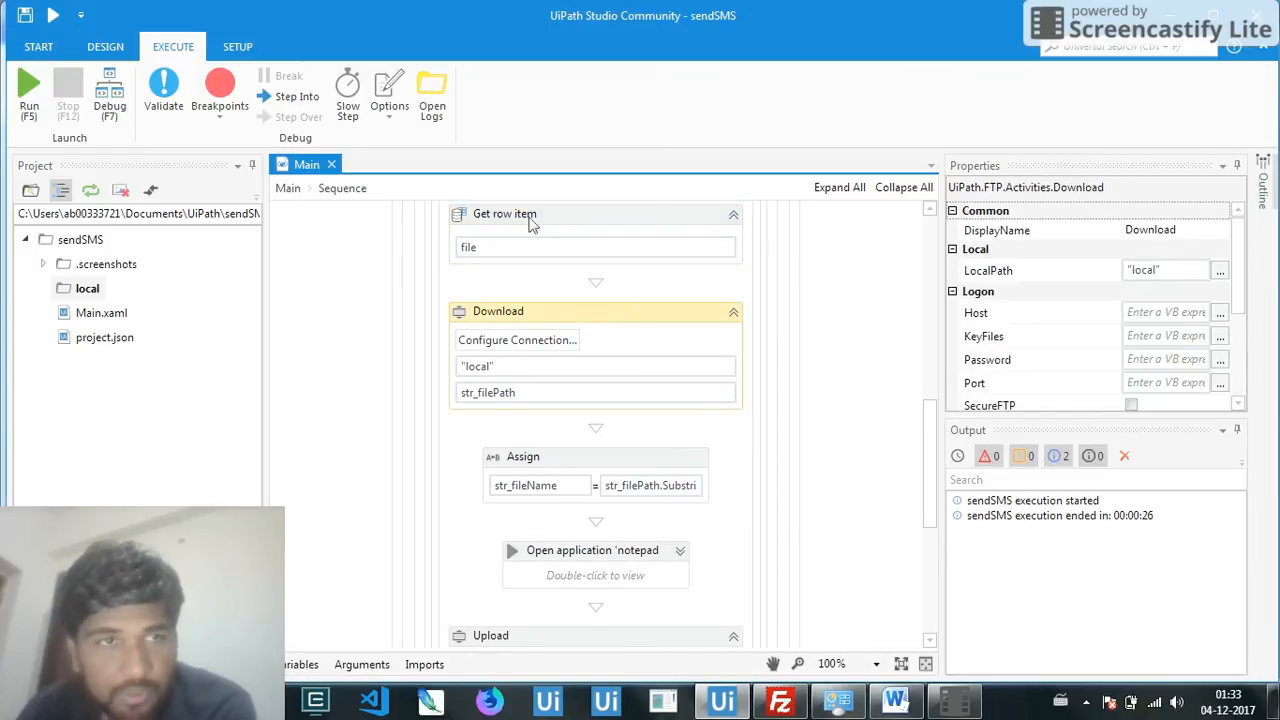
scroll(down, 3)
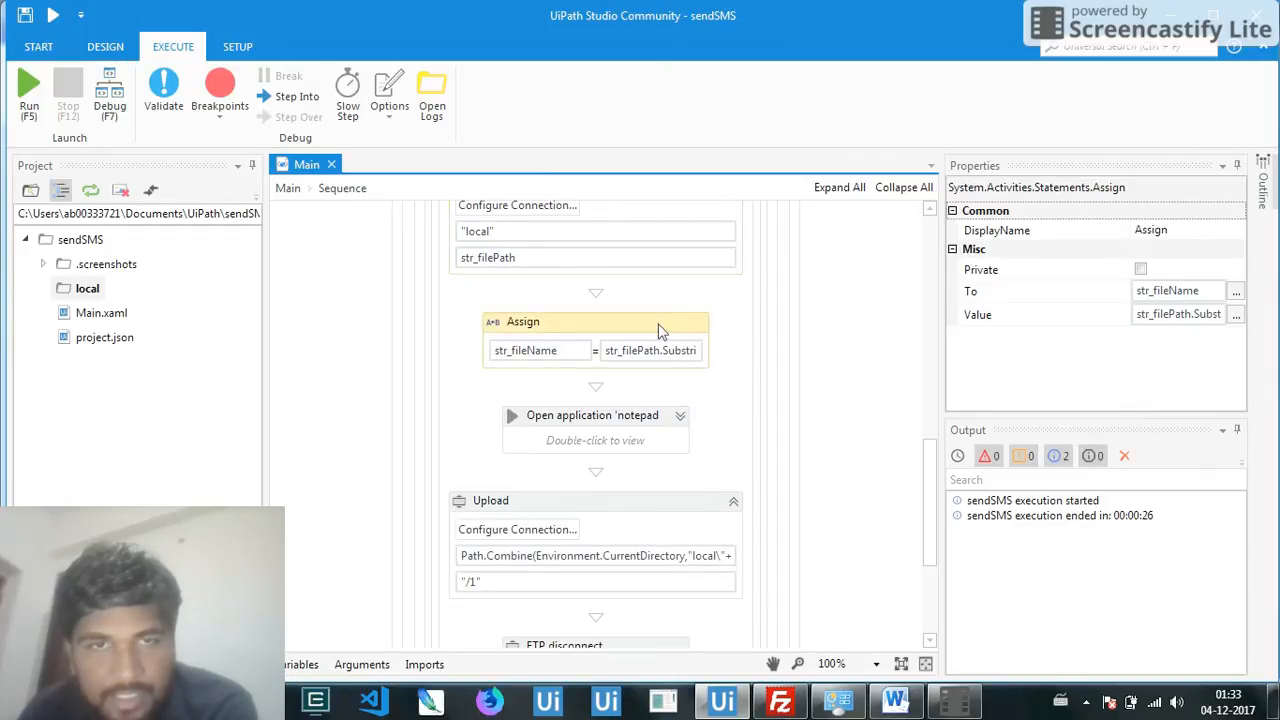
scroll(down, 3)
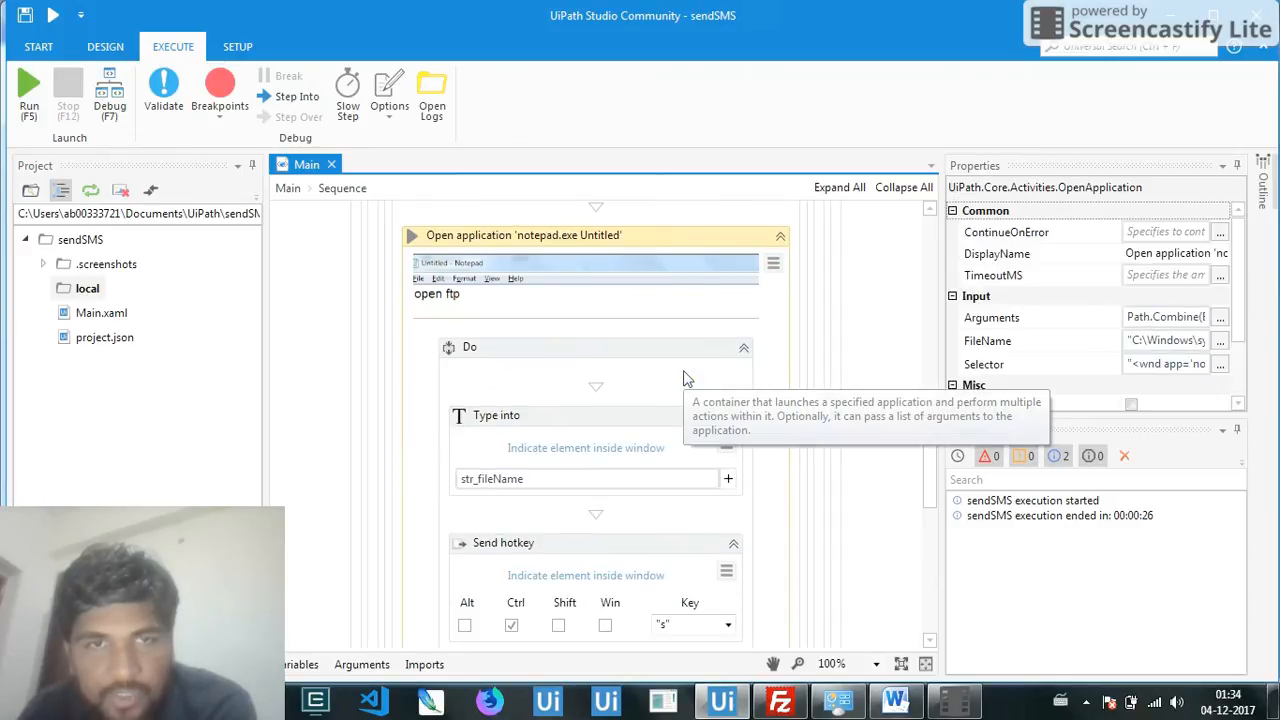
mouse_move(632, 318)
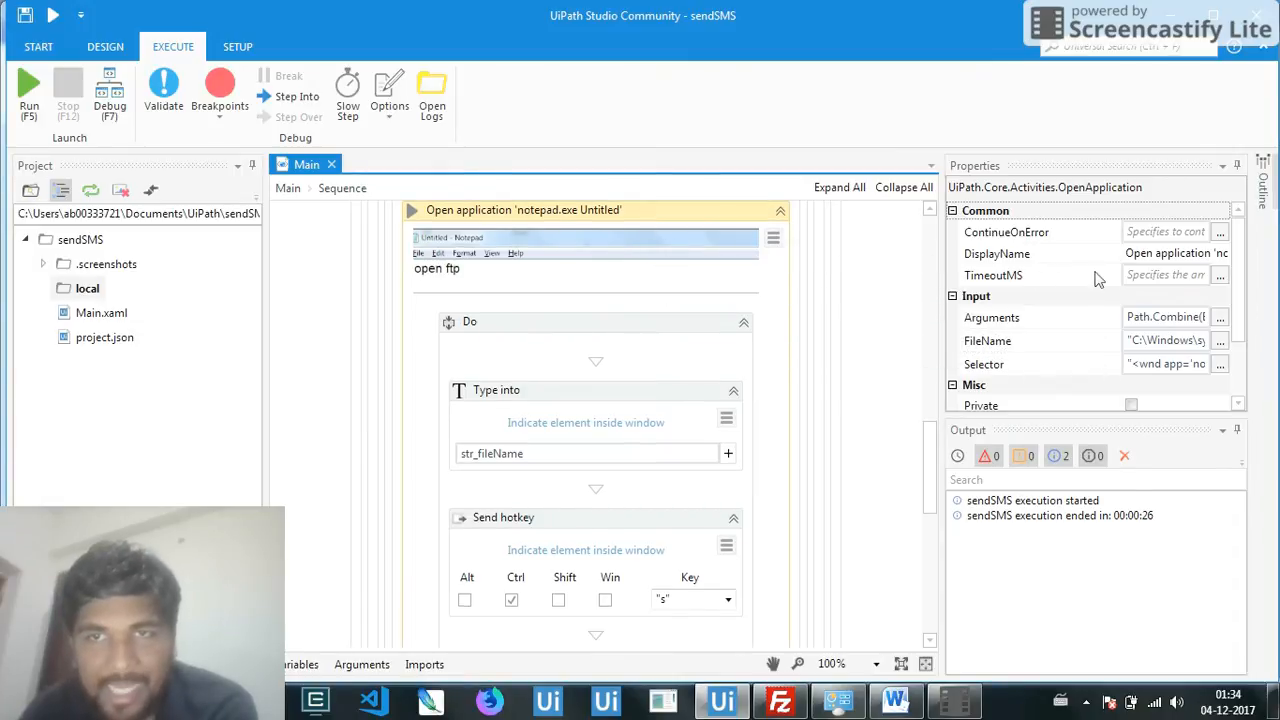
mouse_move(690, 310)
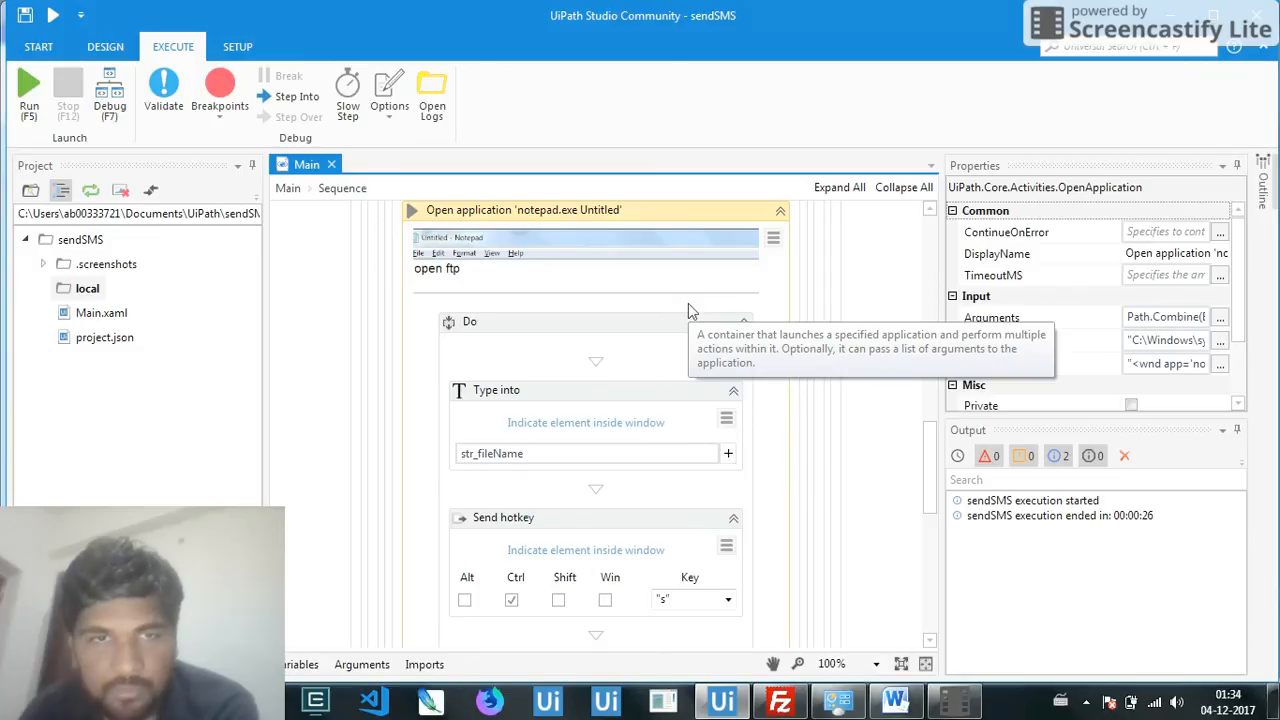
Scroll down to the Notepad close, upload to /1 and FTP disconnect activities.
scroll(down, 3)
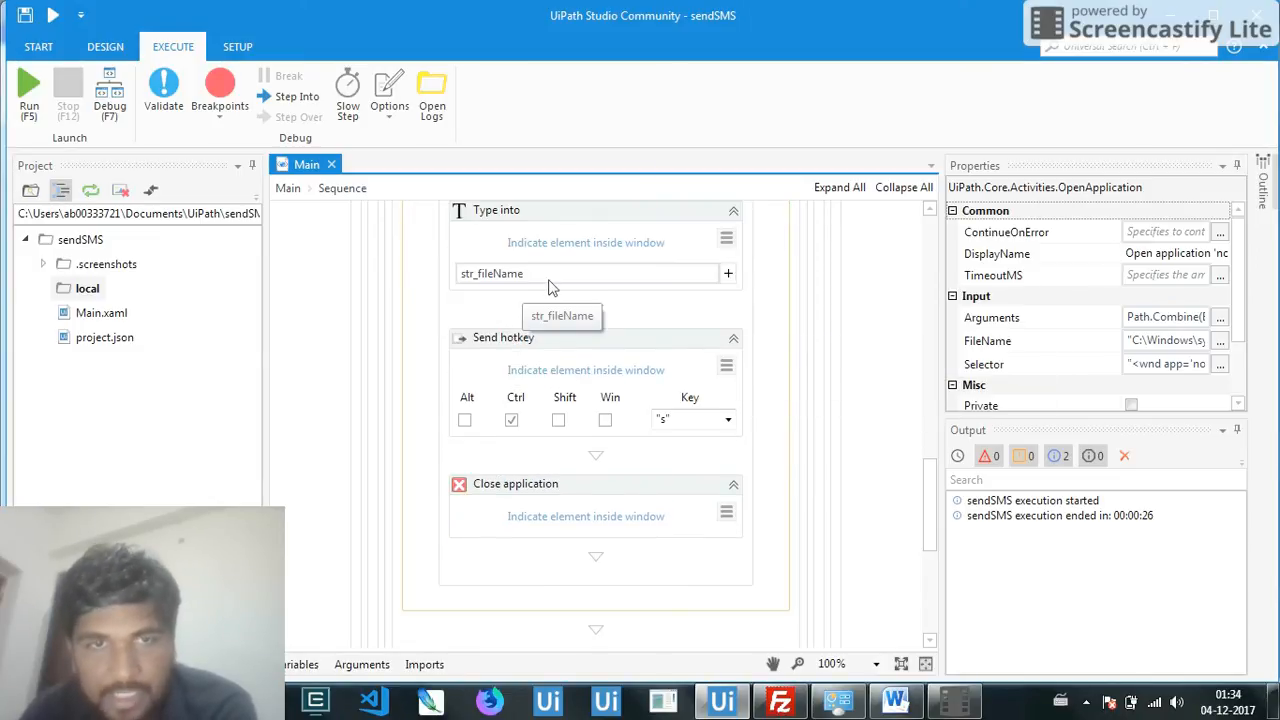
mouse_move(560, 320)
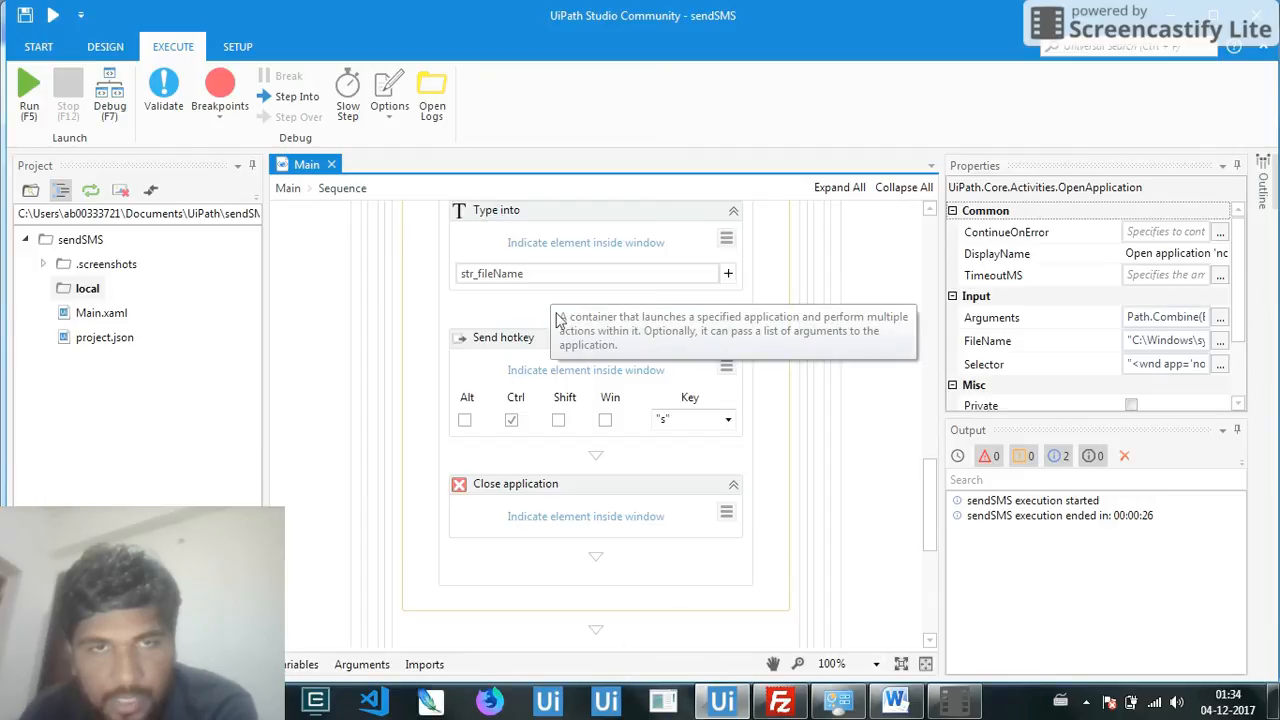
mouse_move(552, 345)
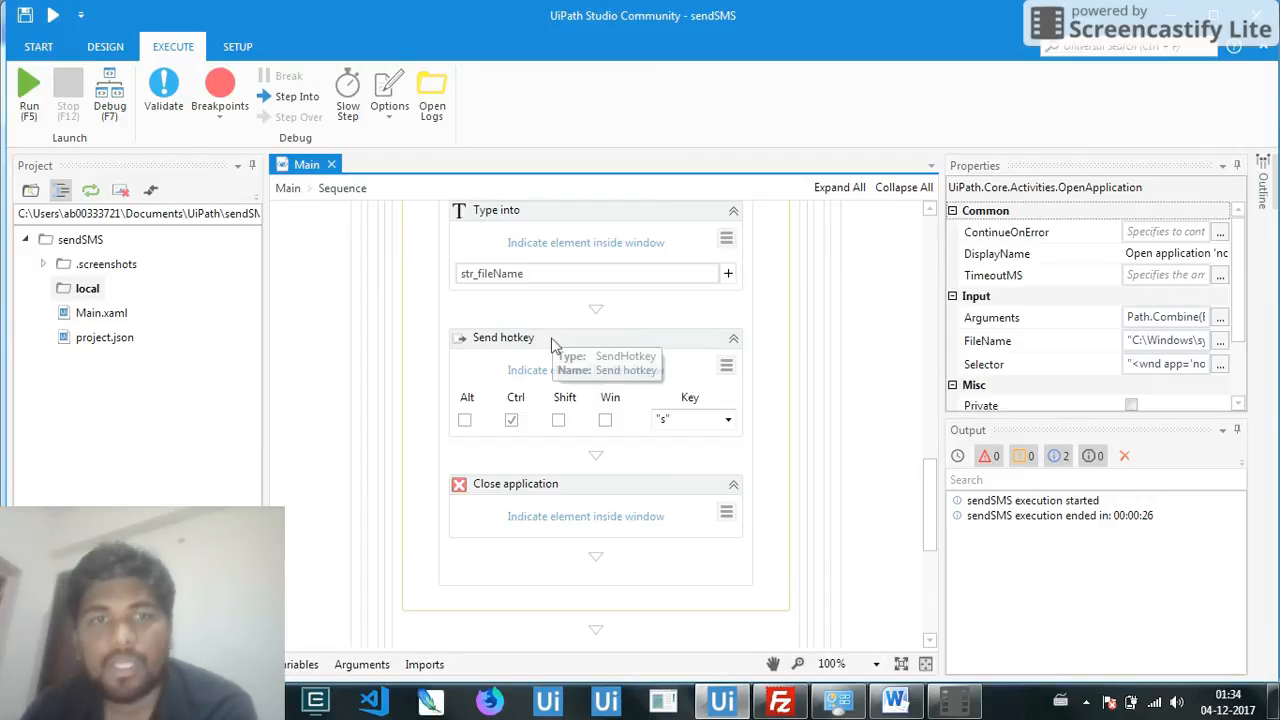
mouse_move(572, 432)
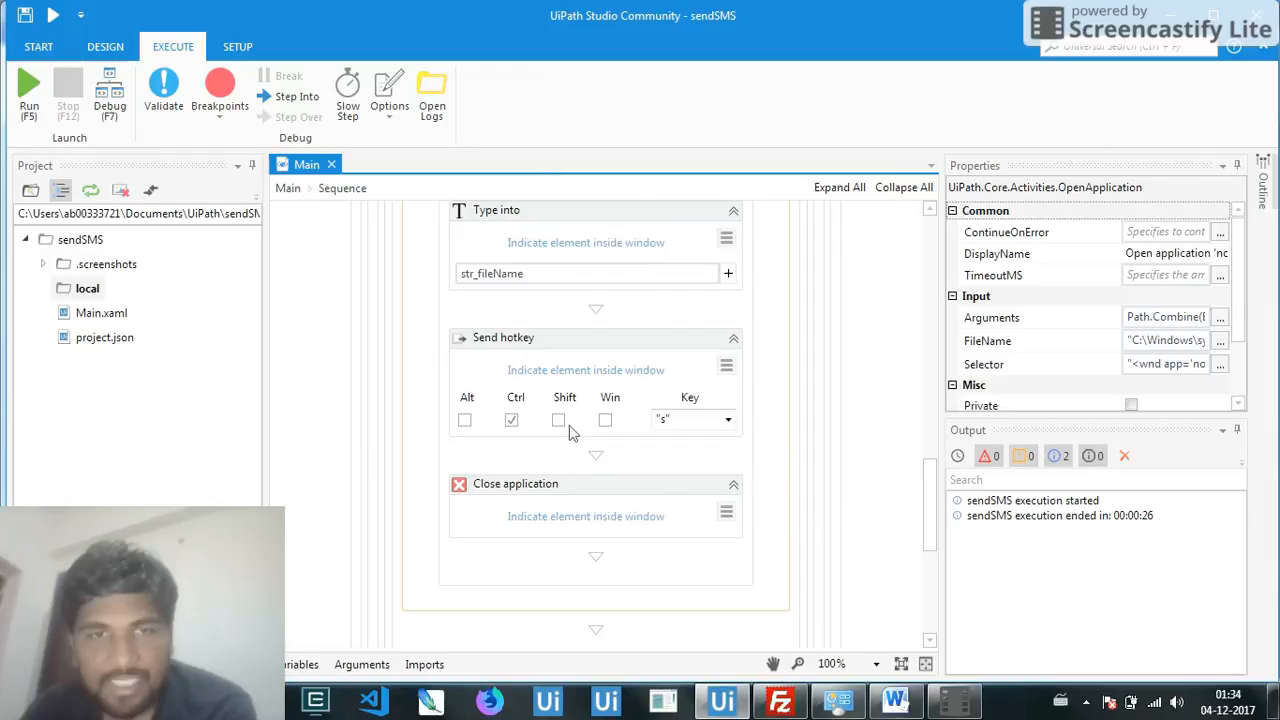
scroll(down, 3)
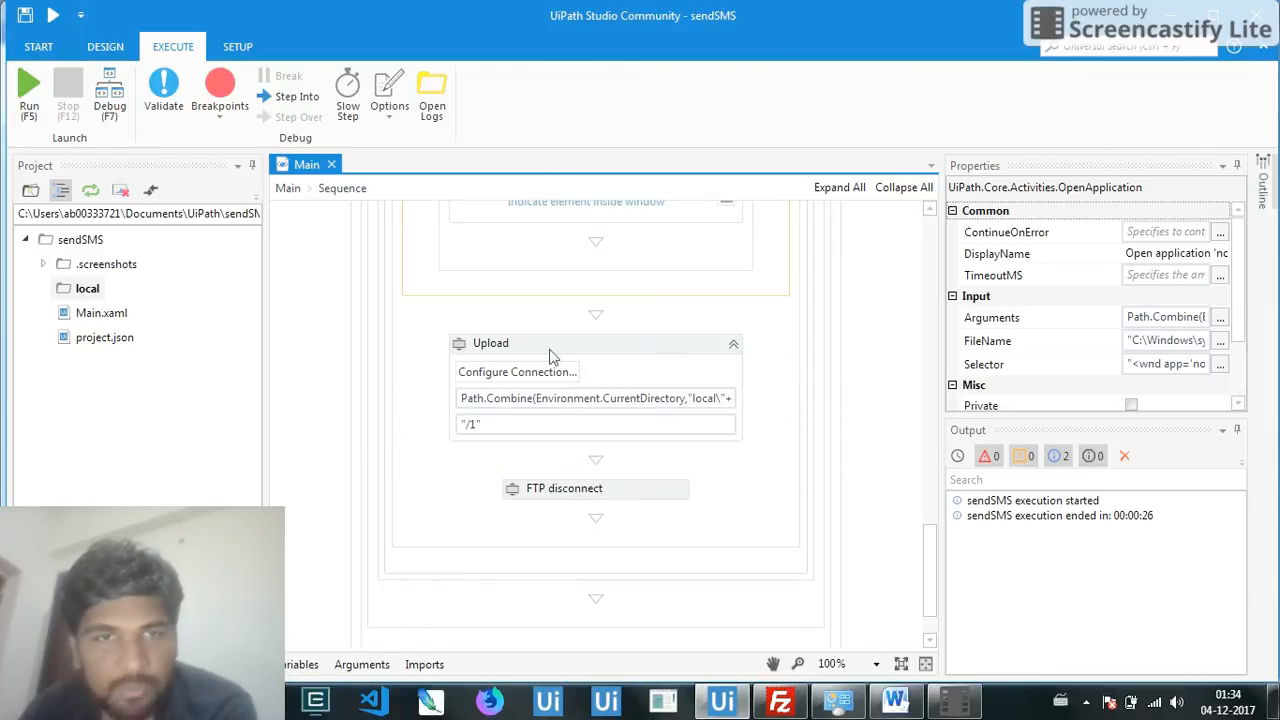
mouse_move(573, 489)
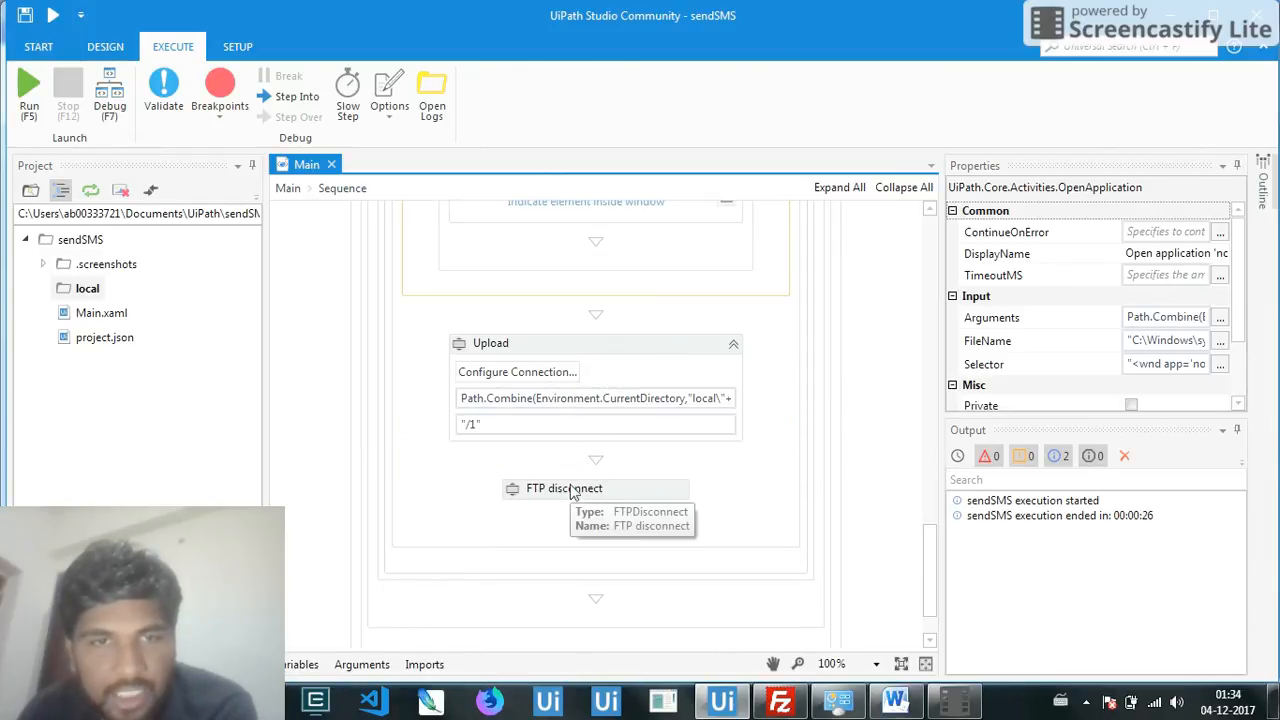
mouse_move(463, 473)
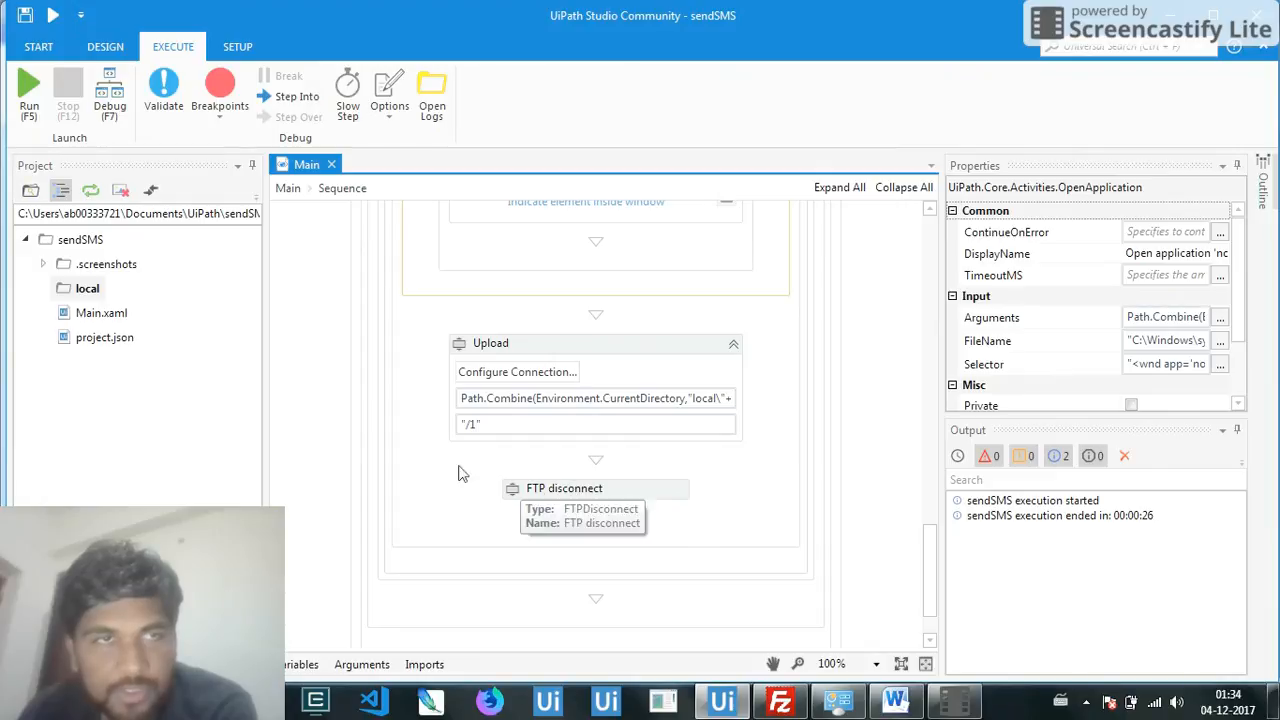
mouse_move(463, 473)
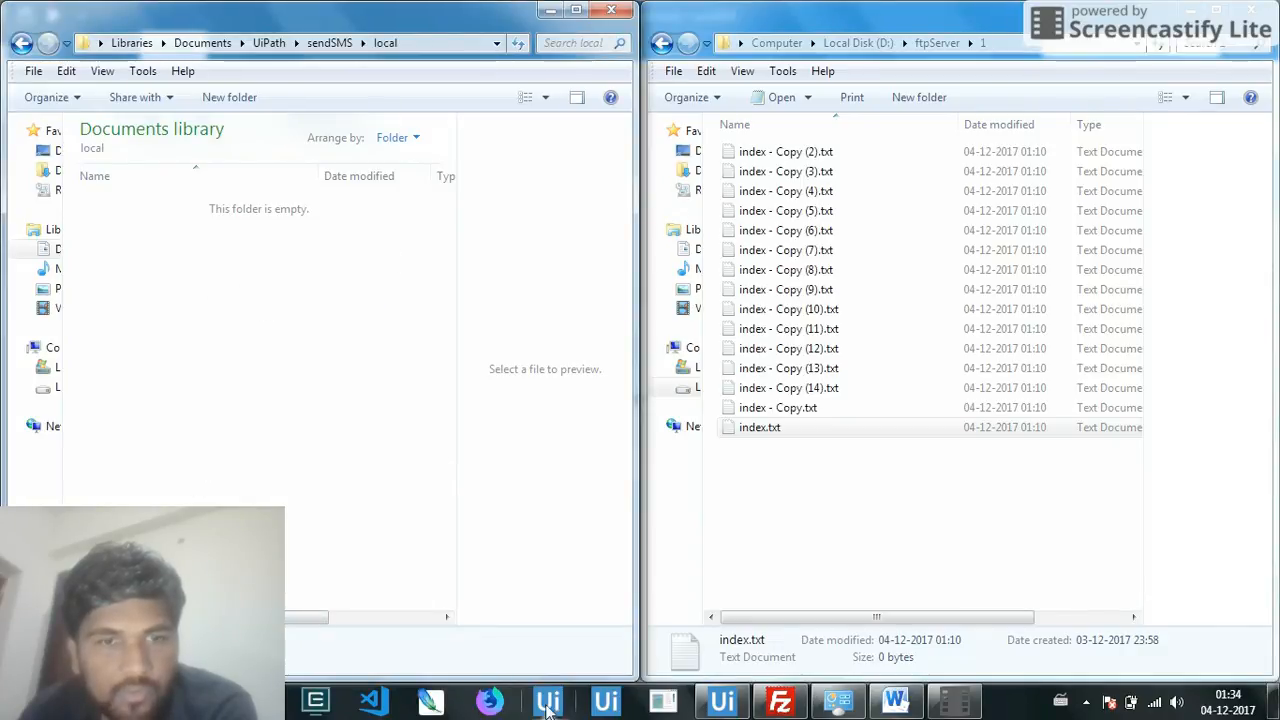
Let the run download index copies locally, write filenames, and upload them to the server.
click(548, 701)
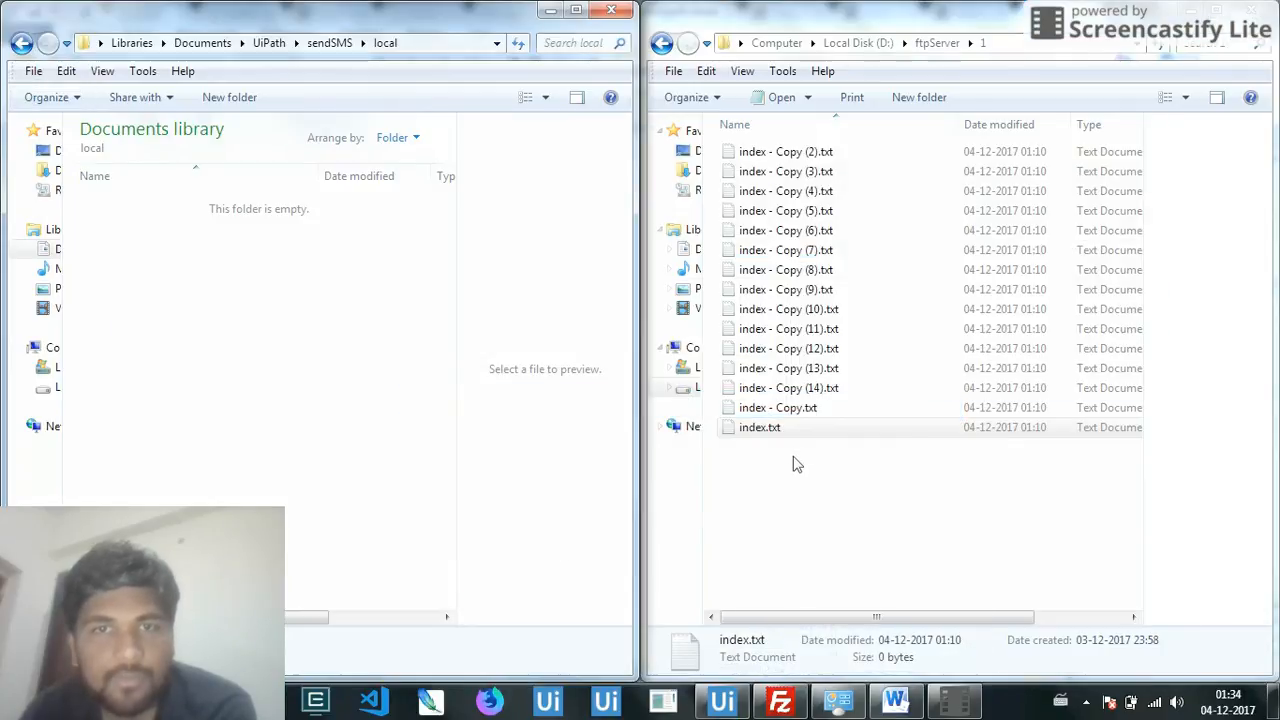
double_click(781, 308)
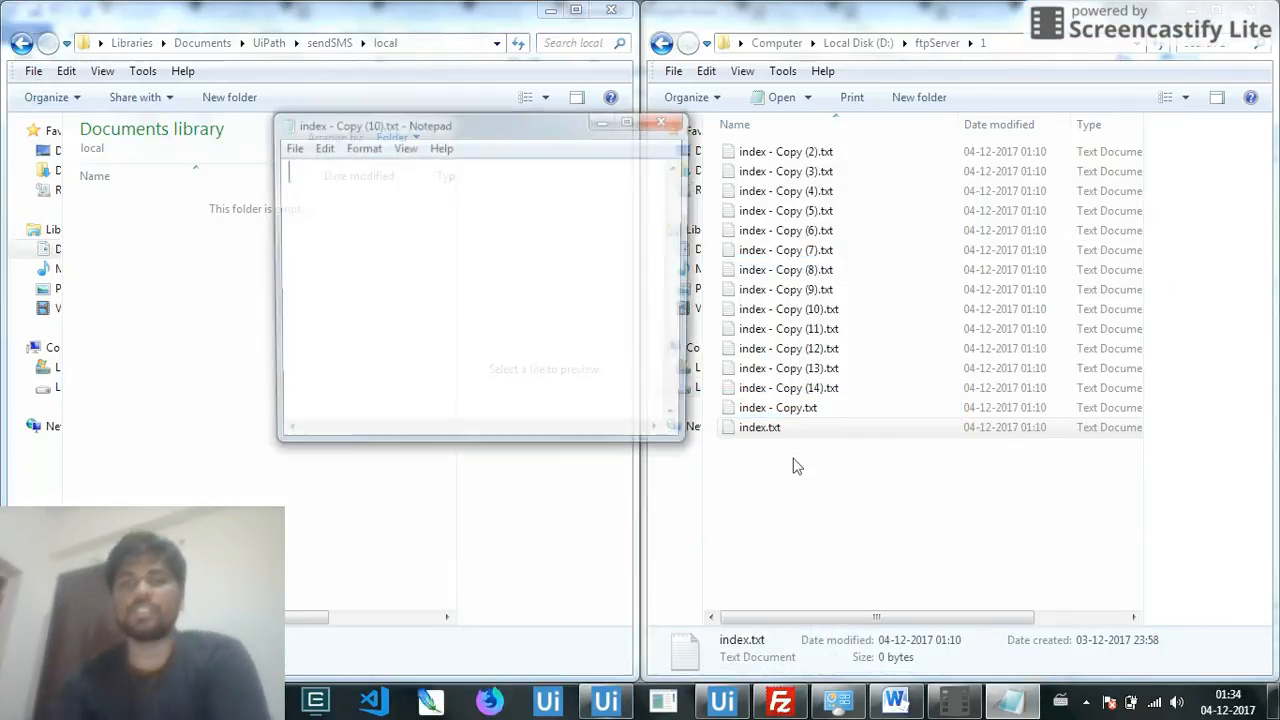
click(661, 122)
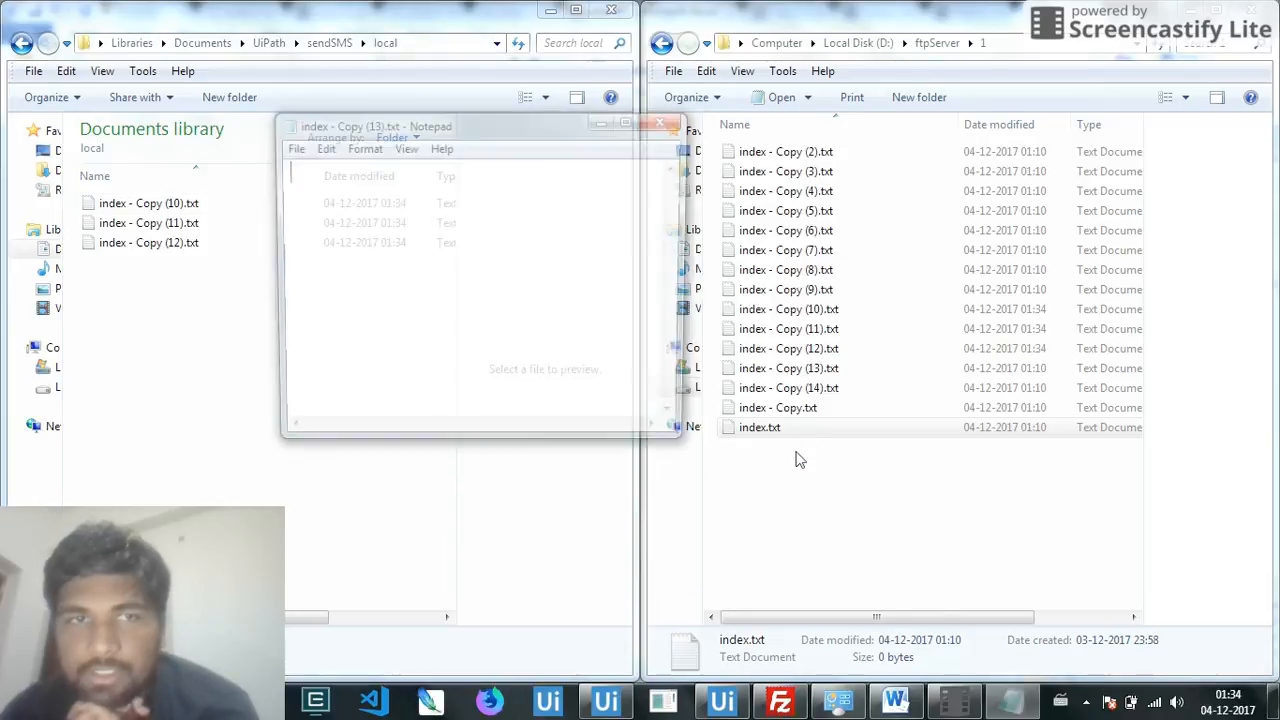
click(660, 123)
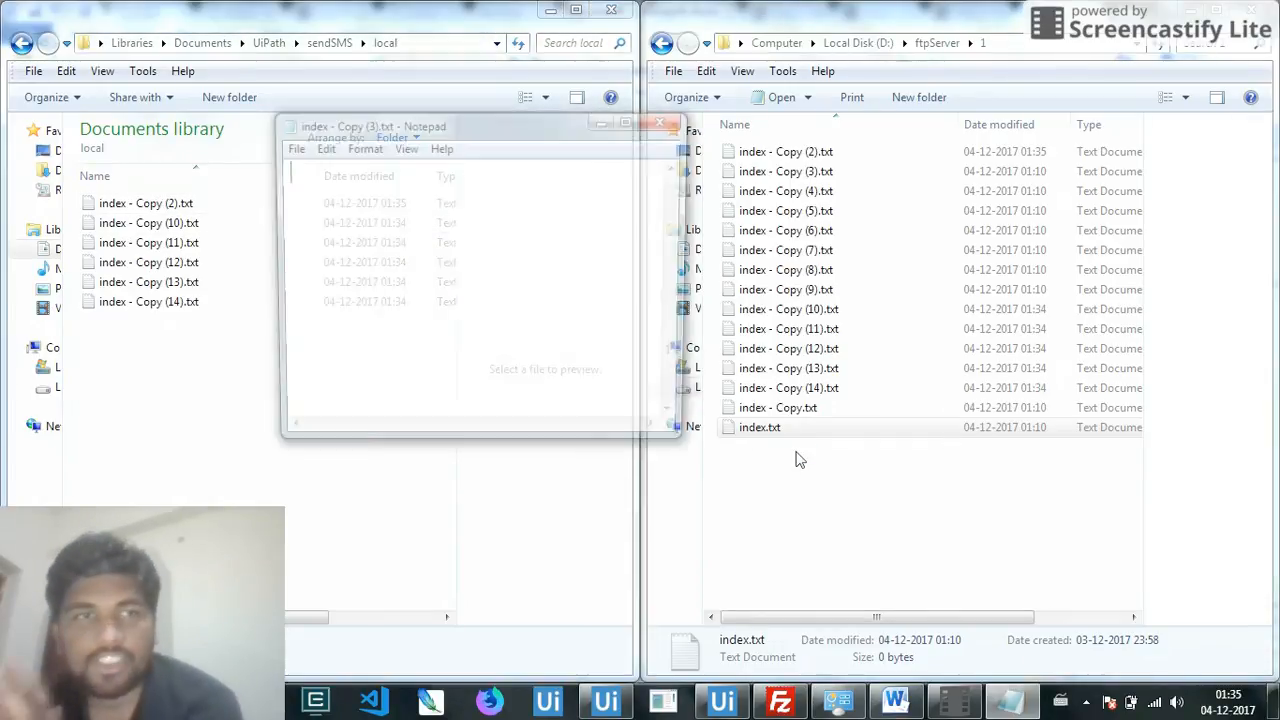
click(659, 122)
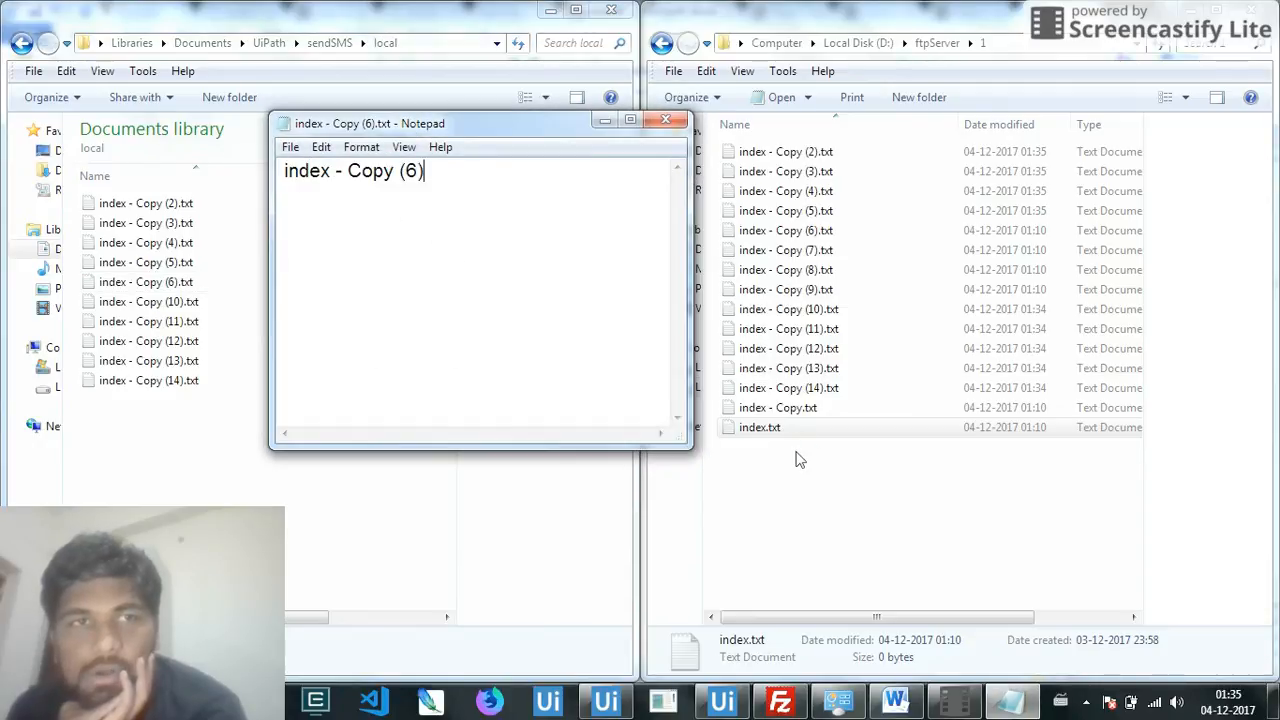
click(665, 120)
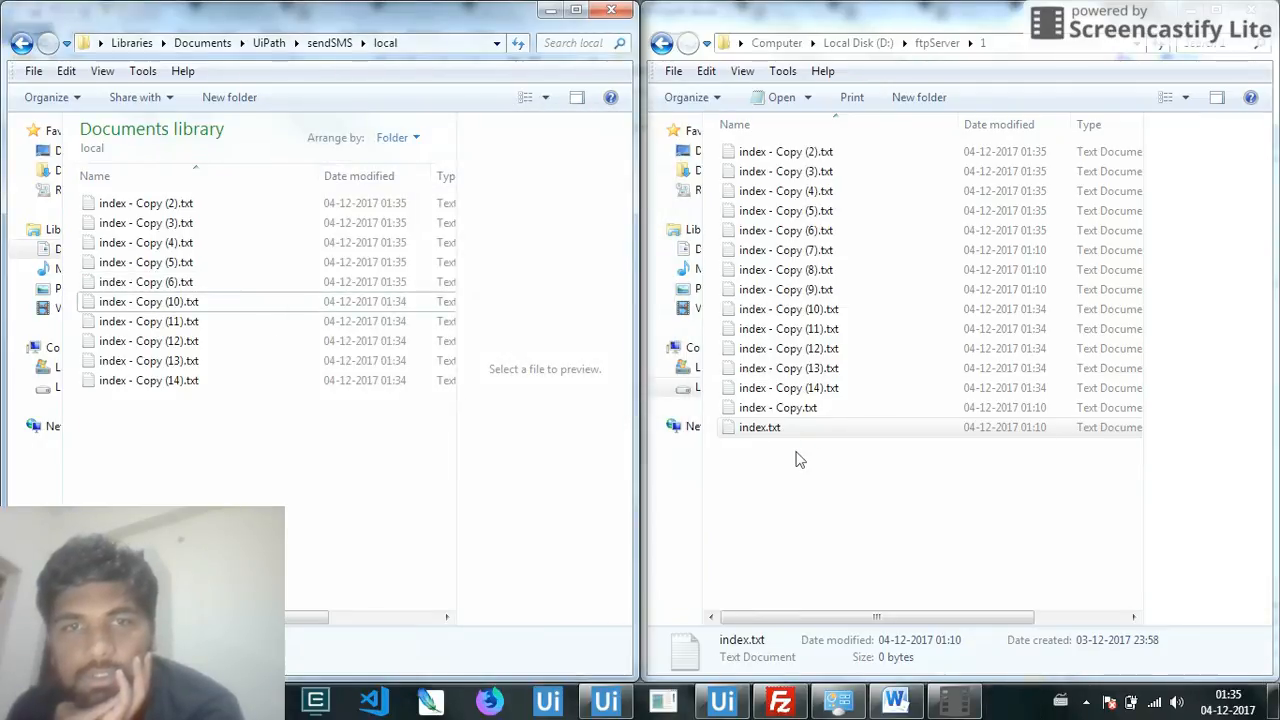
double_click(145, 301)
text(ind)
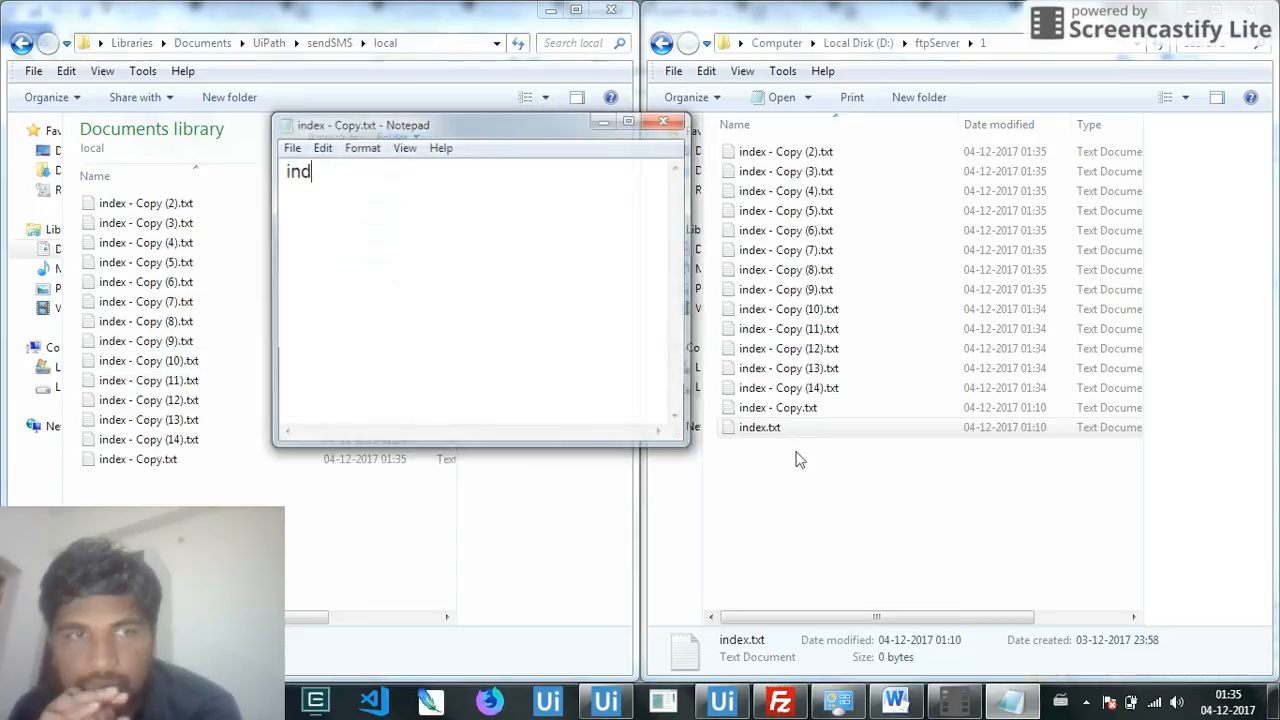
click(663, 121)
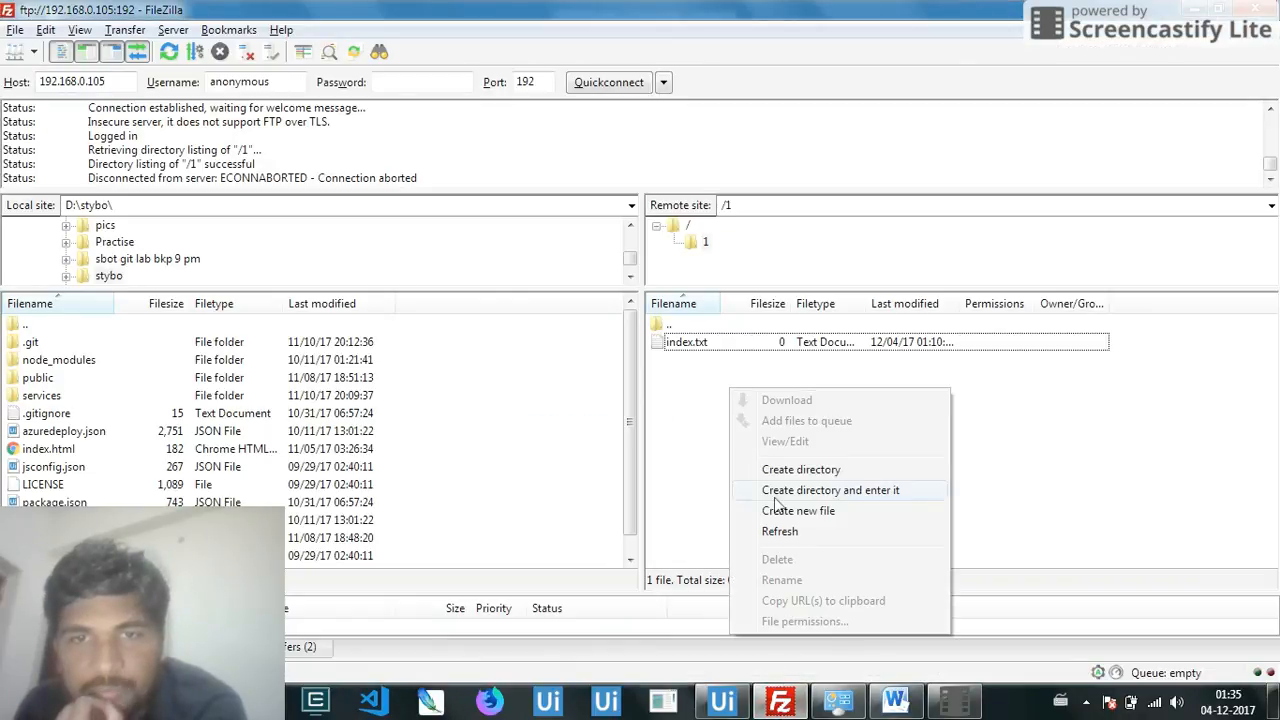
Refresh FileZilla's /1 listing to show all 15 filled index files, then switch to UiPath.
click(798, 511)
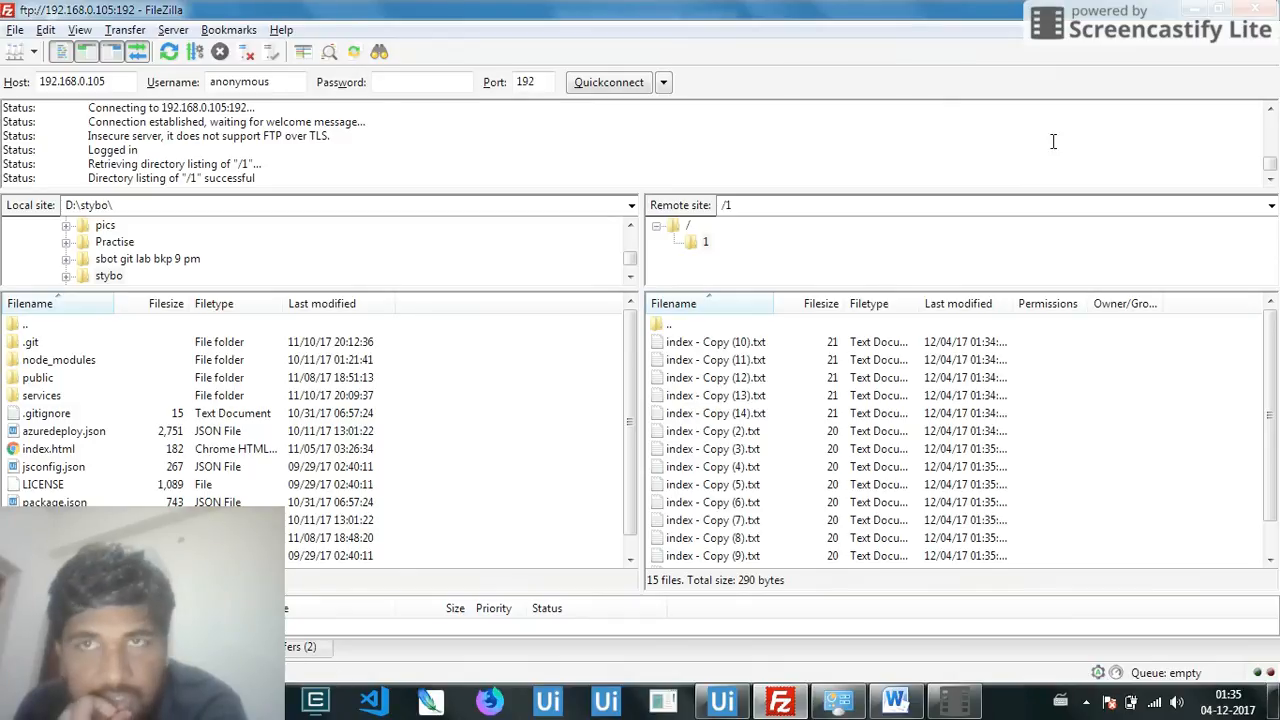
click(723, 701)
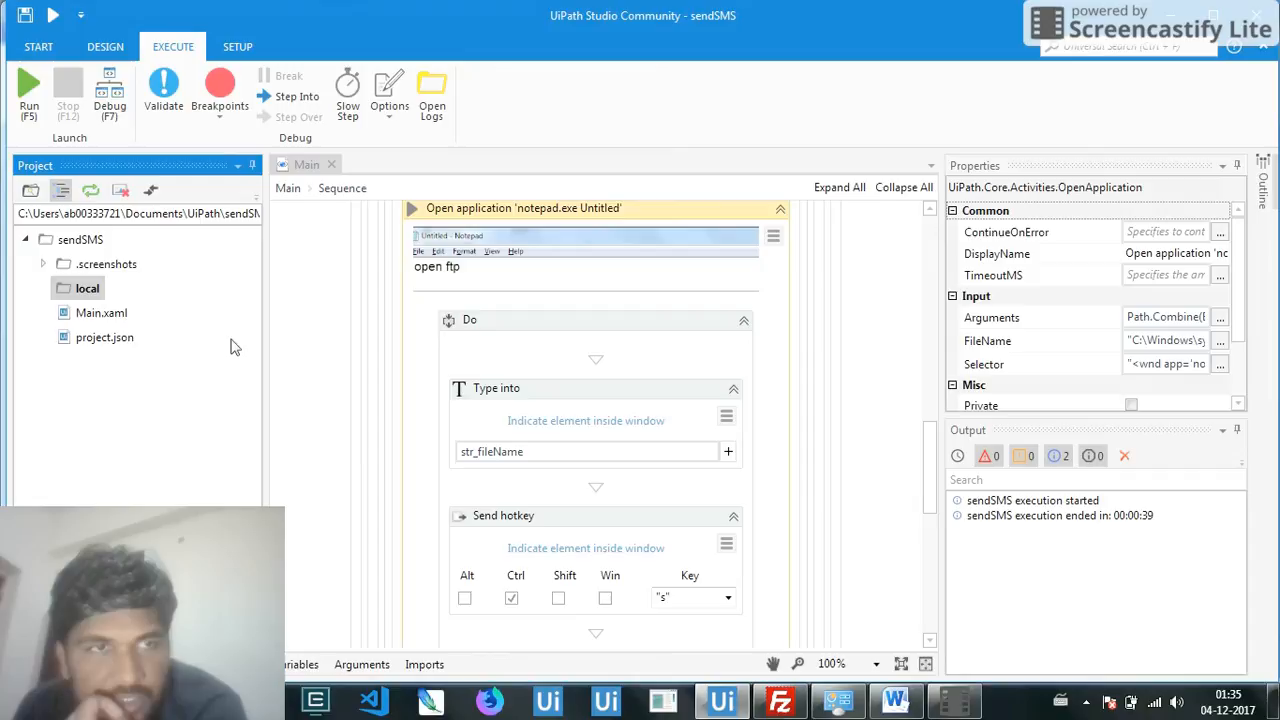
mouse_move(90, 190)
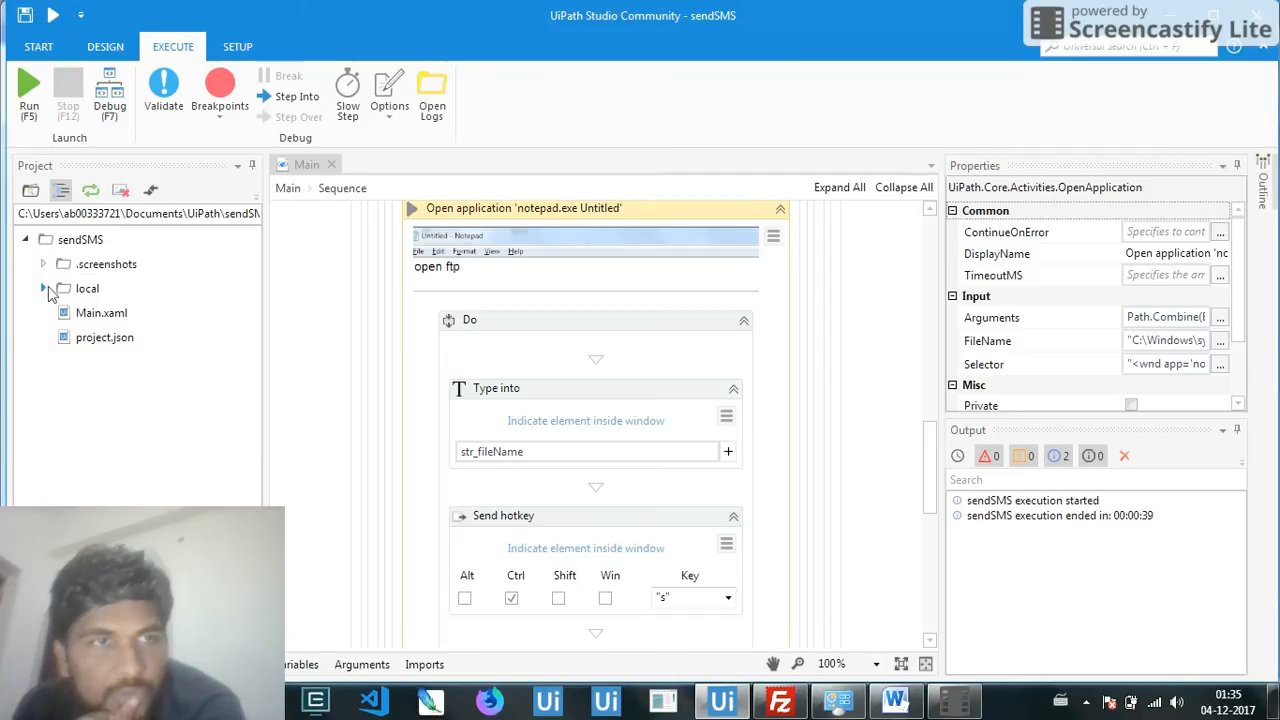
Expand the local folder in the Project panel to list the downloaded index files.
click(42, 288)
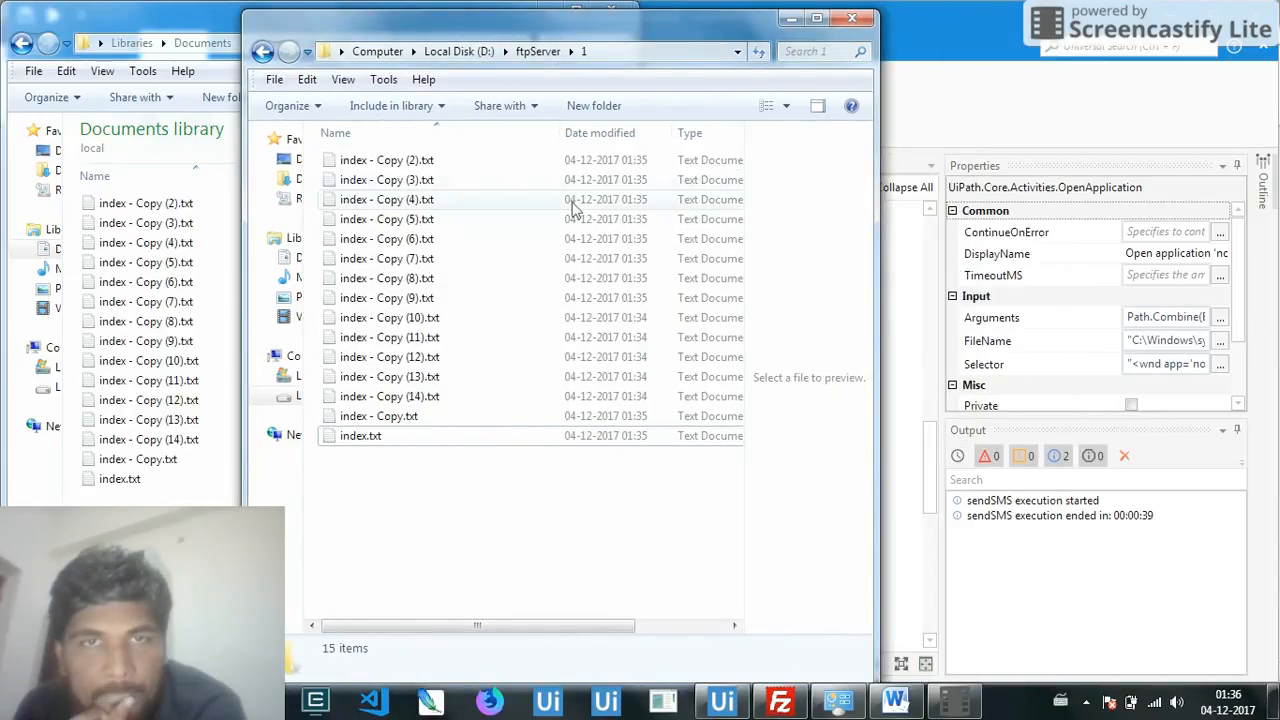
Preview index - Copy (2).txt, index - Copy (6).txt and index.txt, then return to UiPath.
click(387, 160)
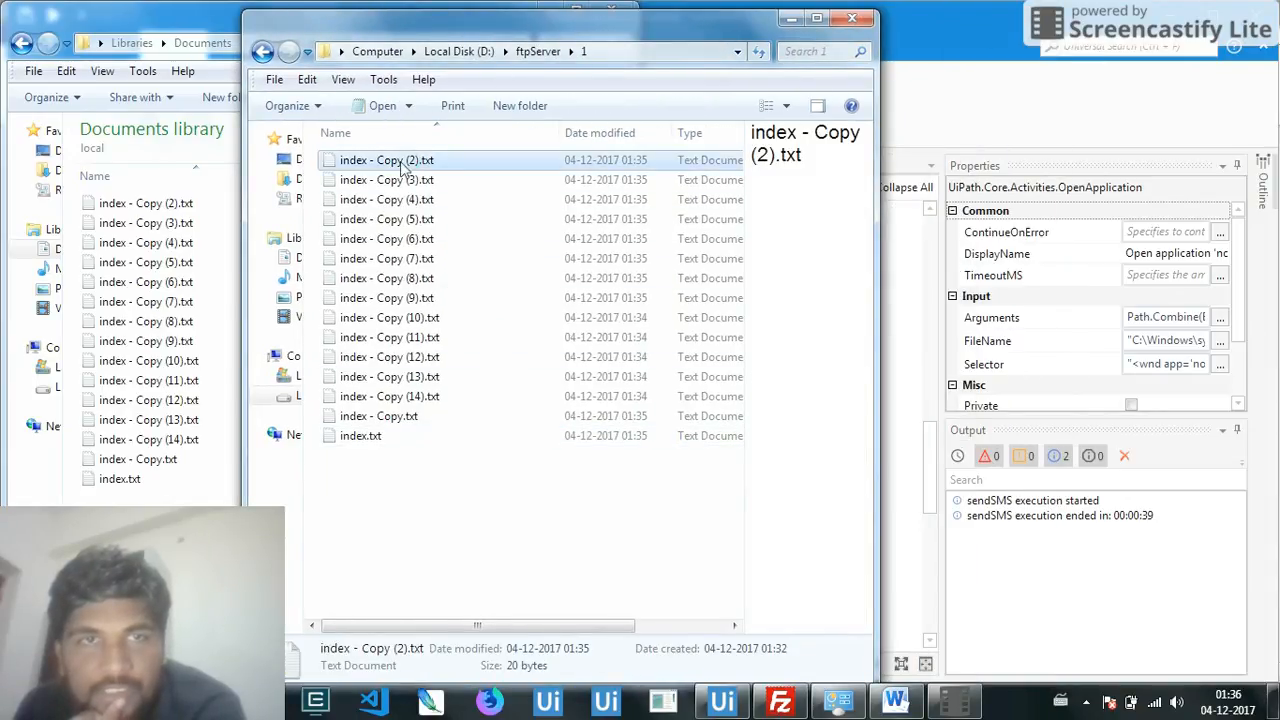
click(383, 238)
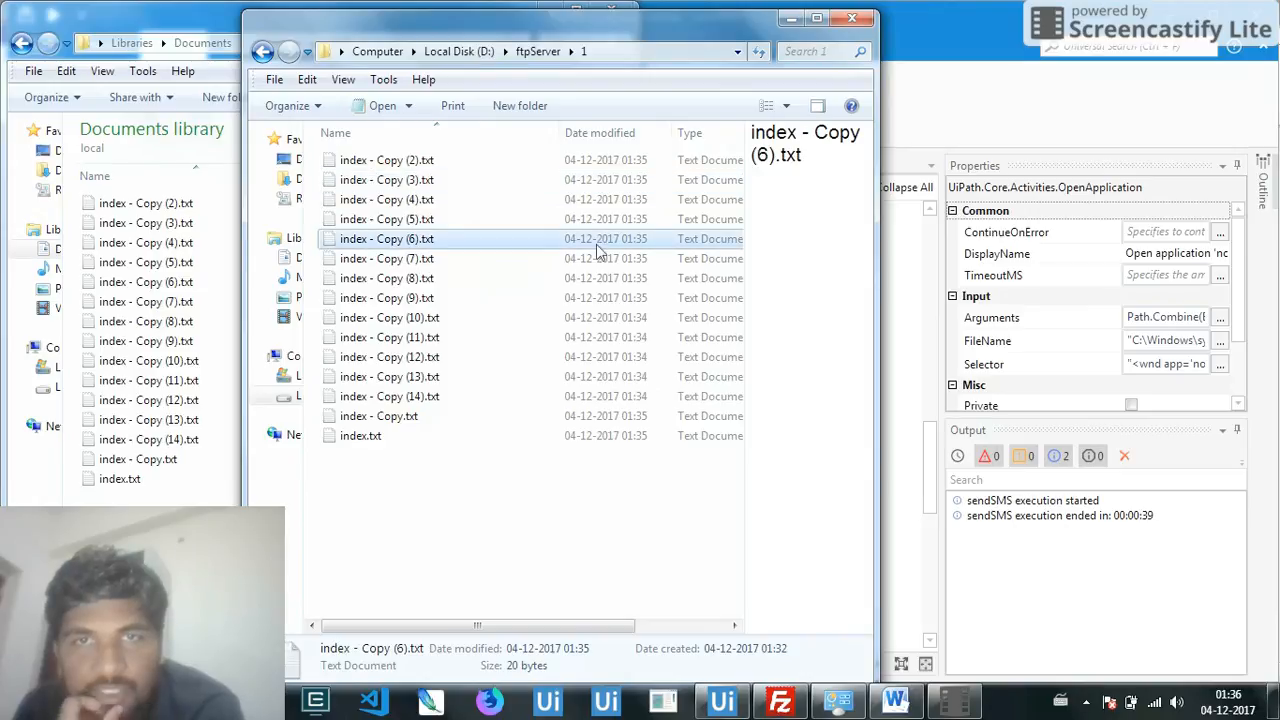
click(360, 435)
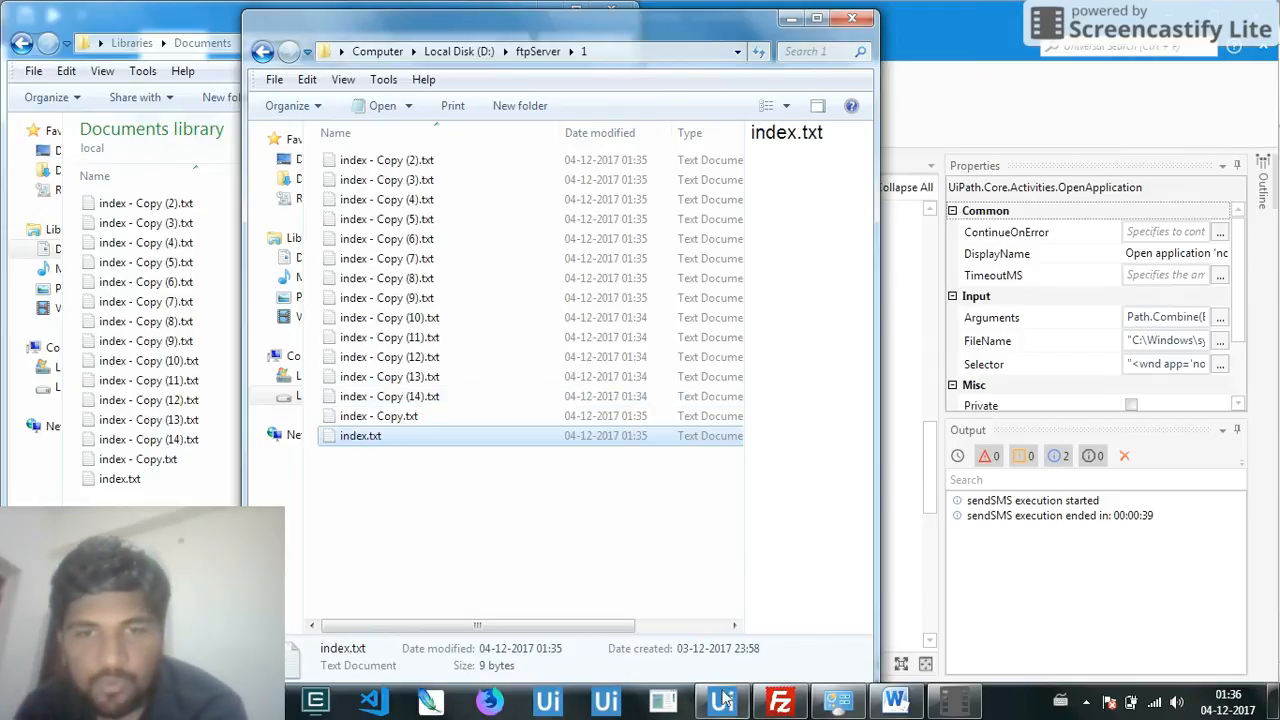
click(722, 700)
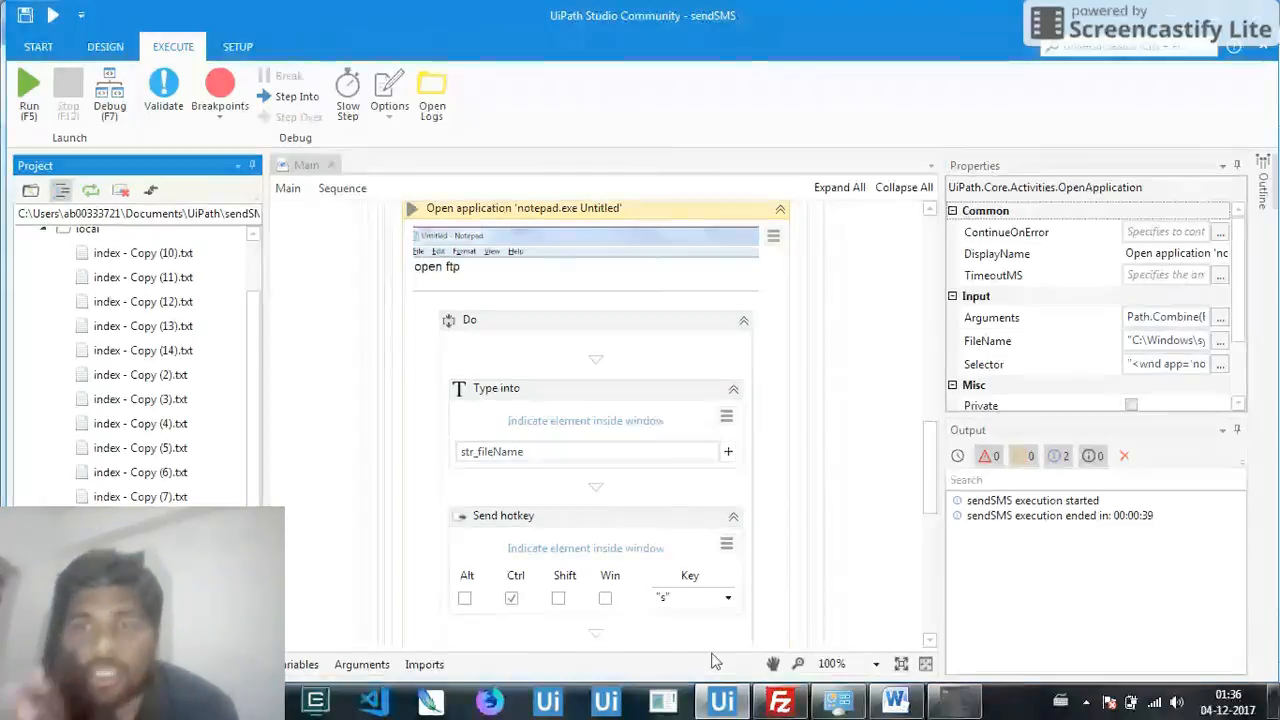
Glance at FileZilla, then scroll UiPath's Activities panel to the FTP activities group.
scroll(down, 3)
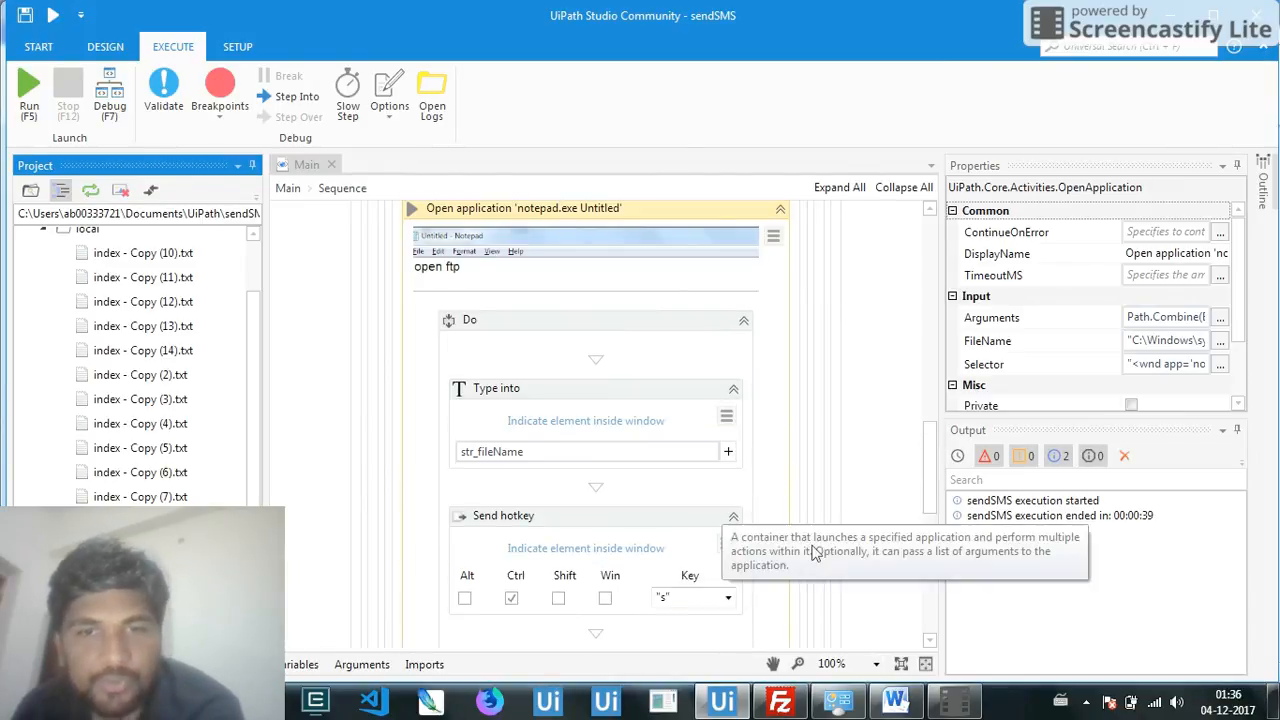
click(780, 701)
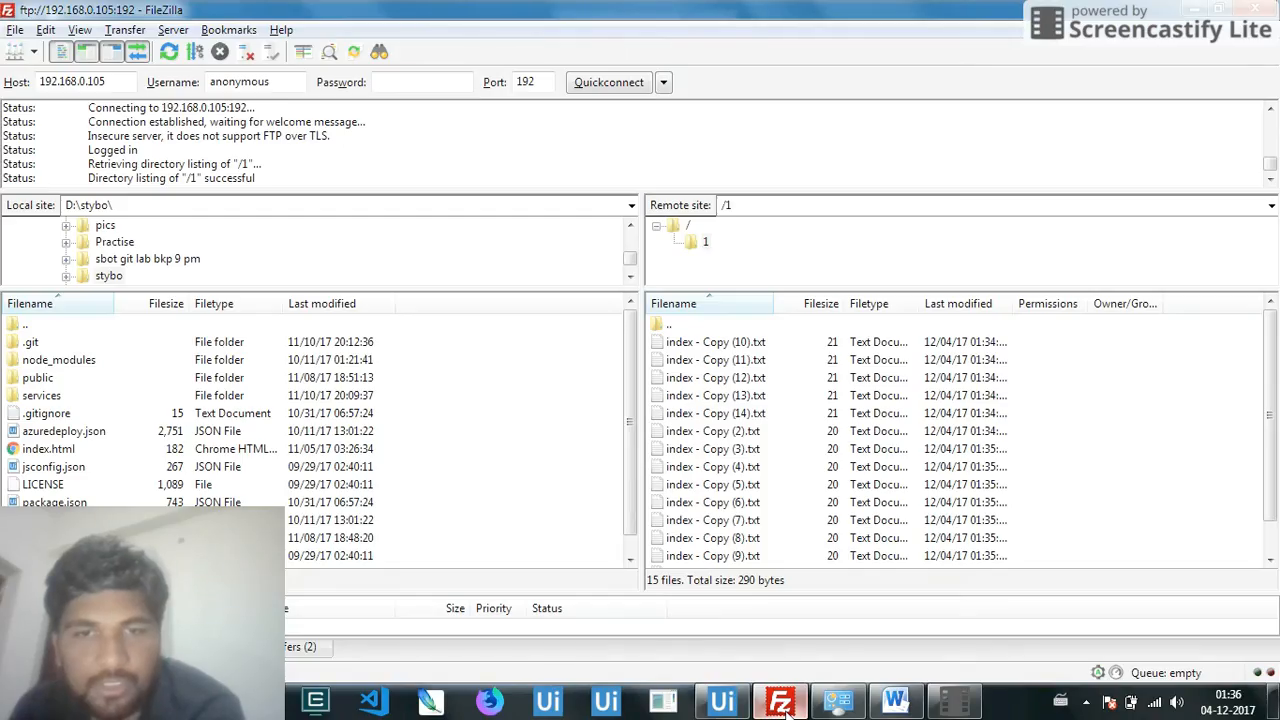
mouse_move(775, 581)
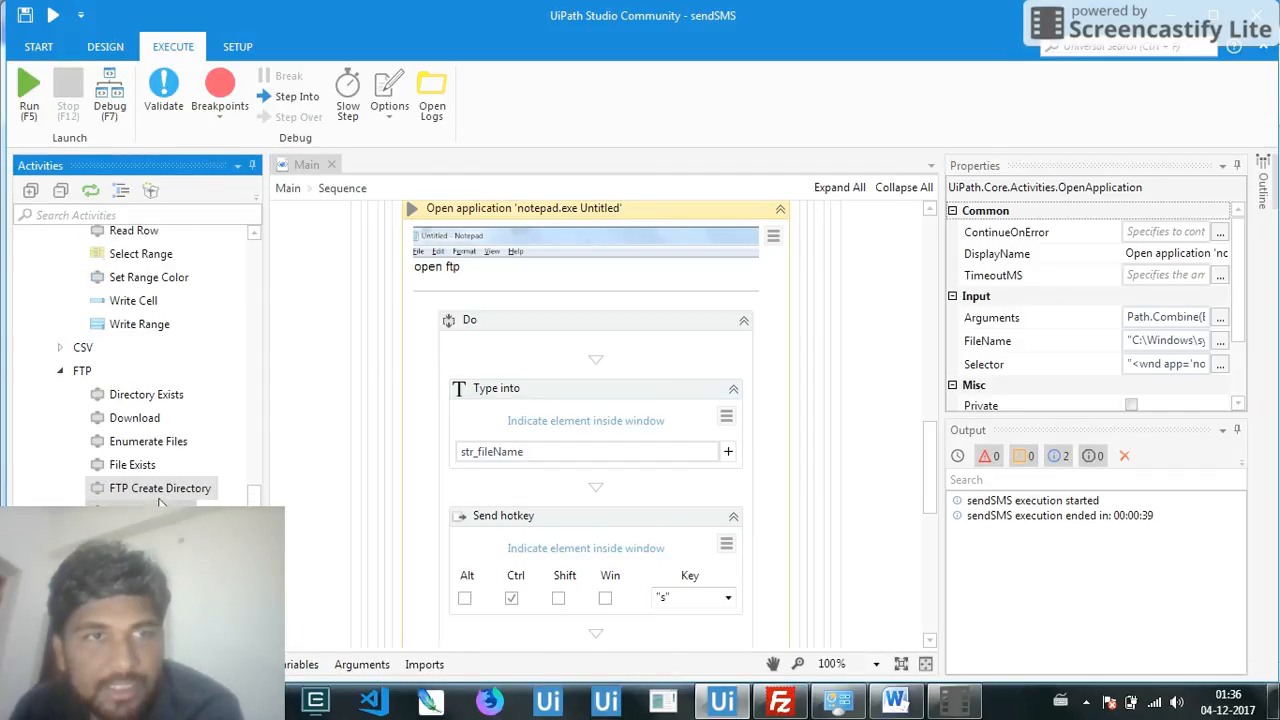
scroll(down, 3)
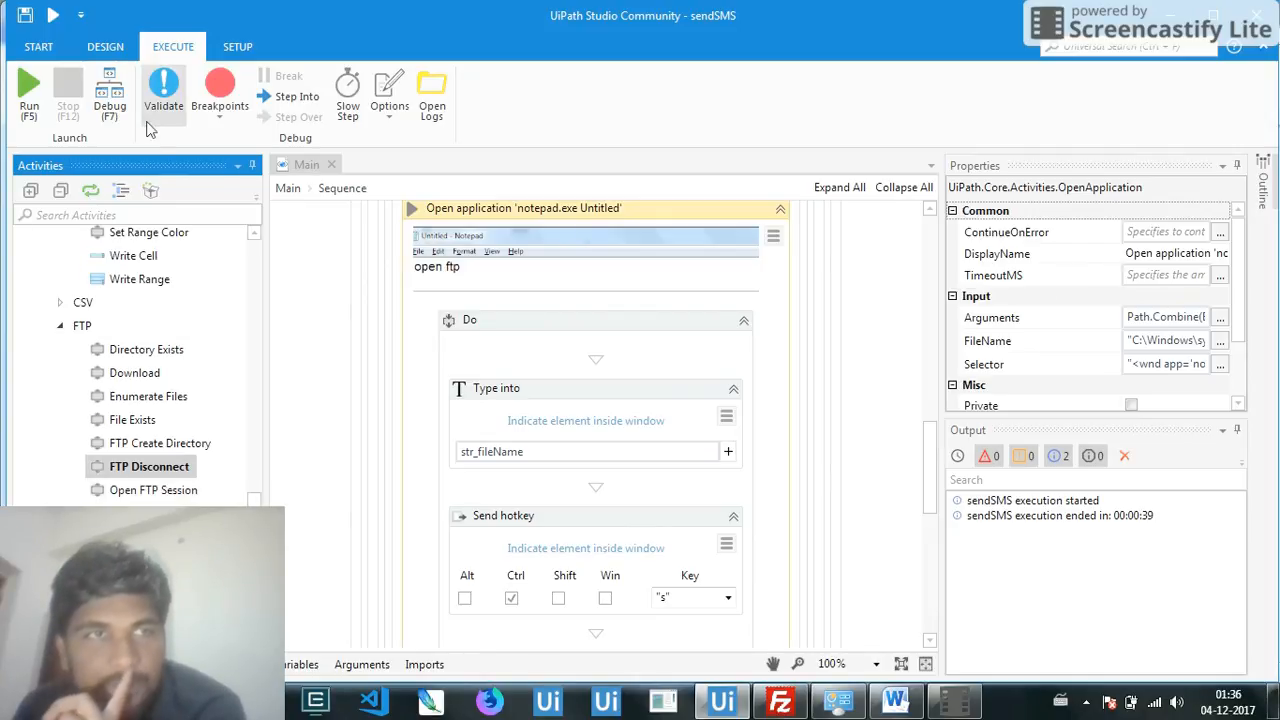
mouse_move(108, 95)
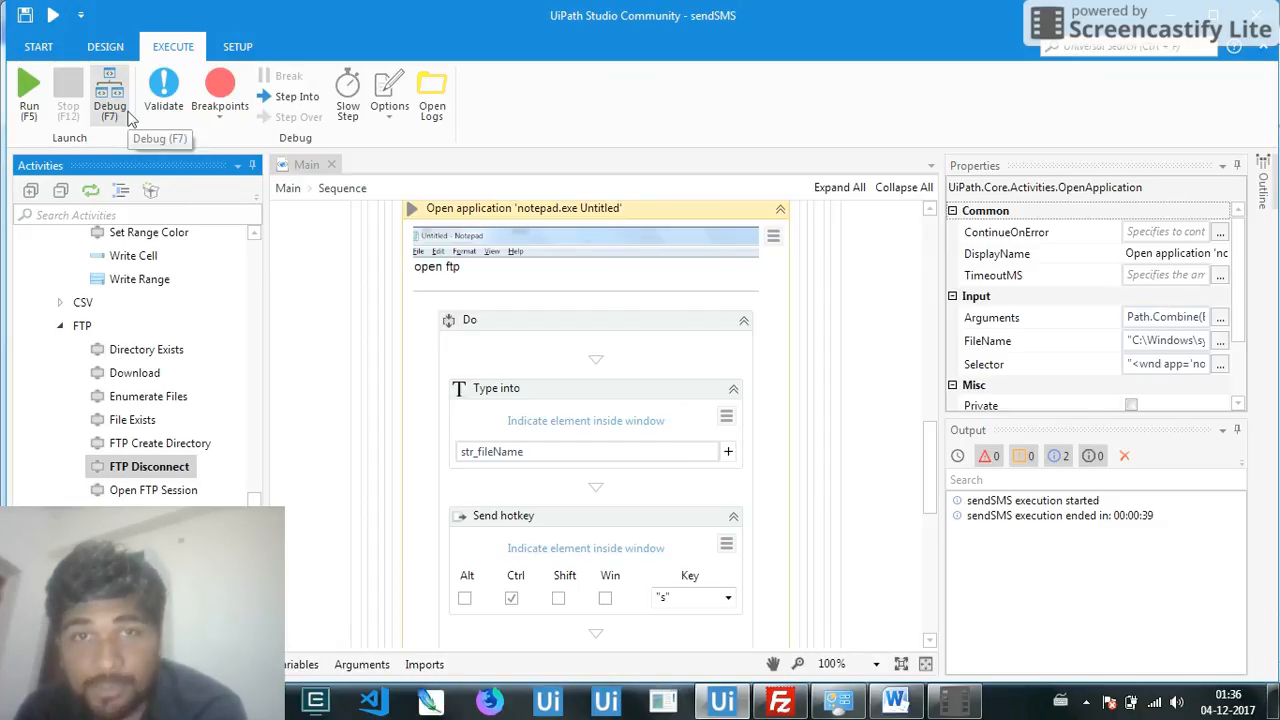
mouse_move(138, 118)
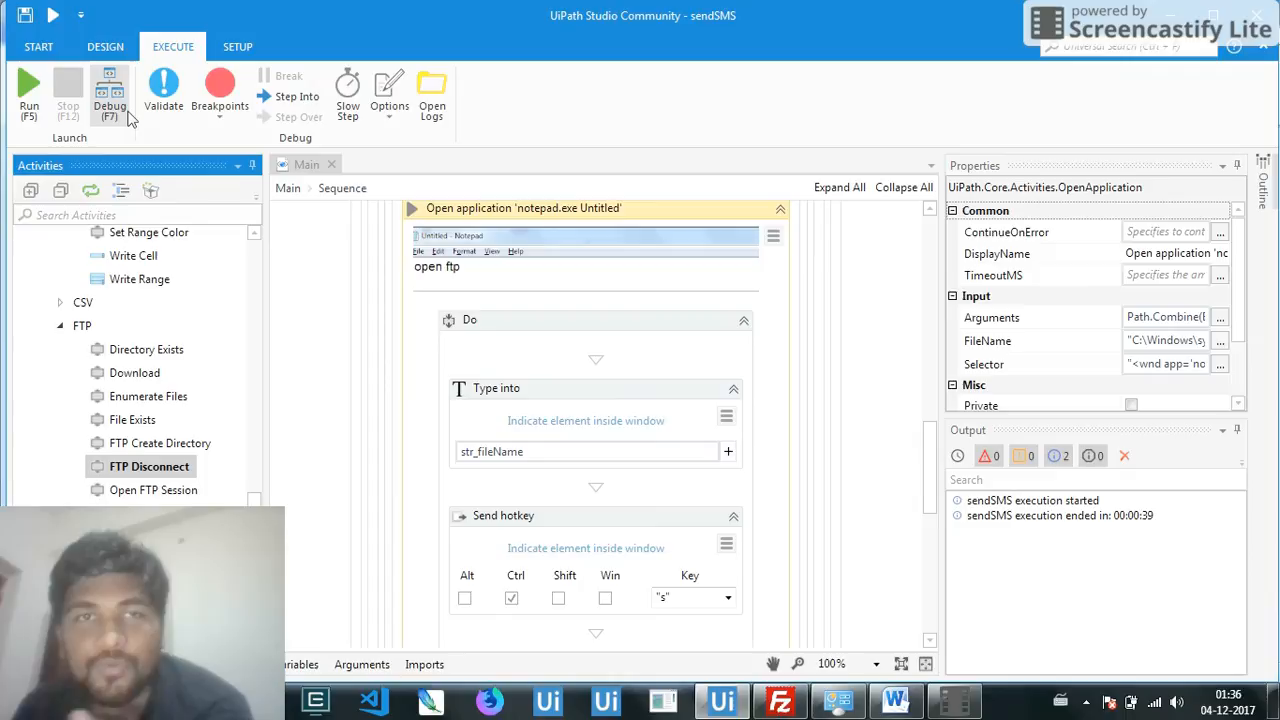